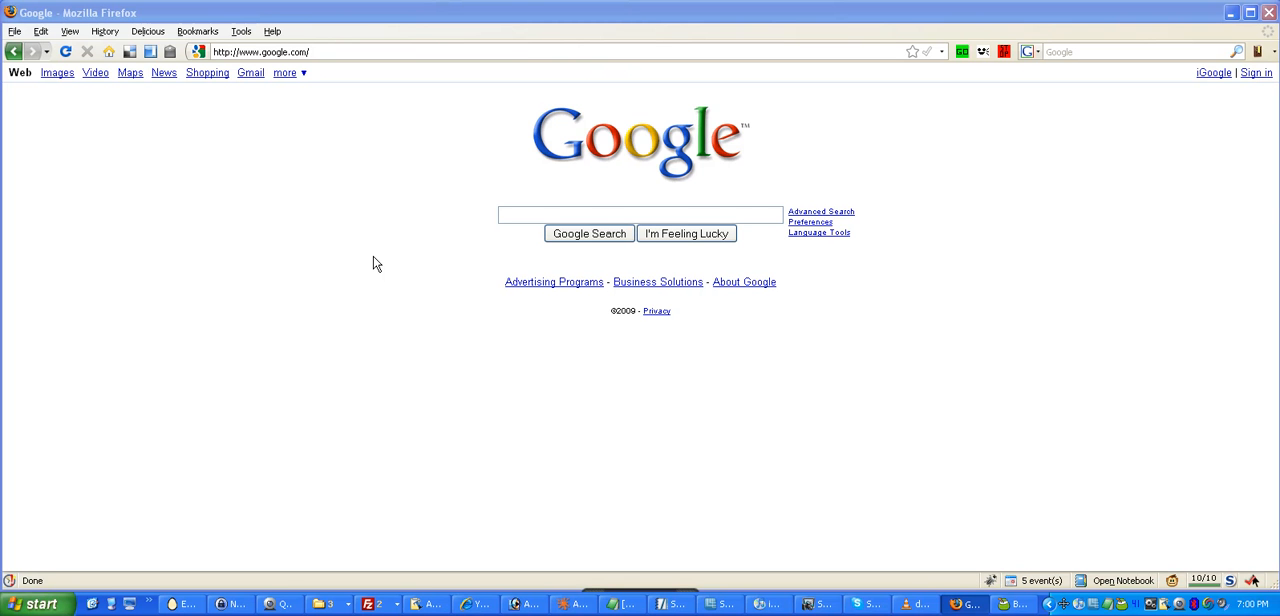
pyautogui.moveTo(1042, 208)
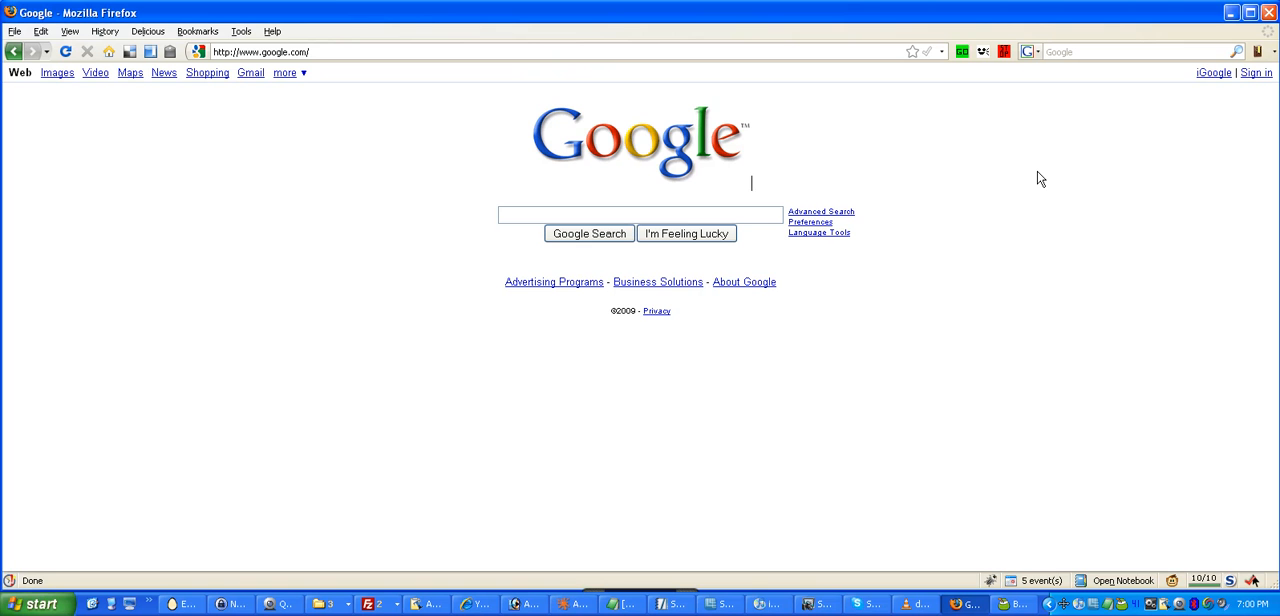
pyautogui.moveTo(1108, 76)
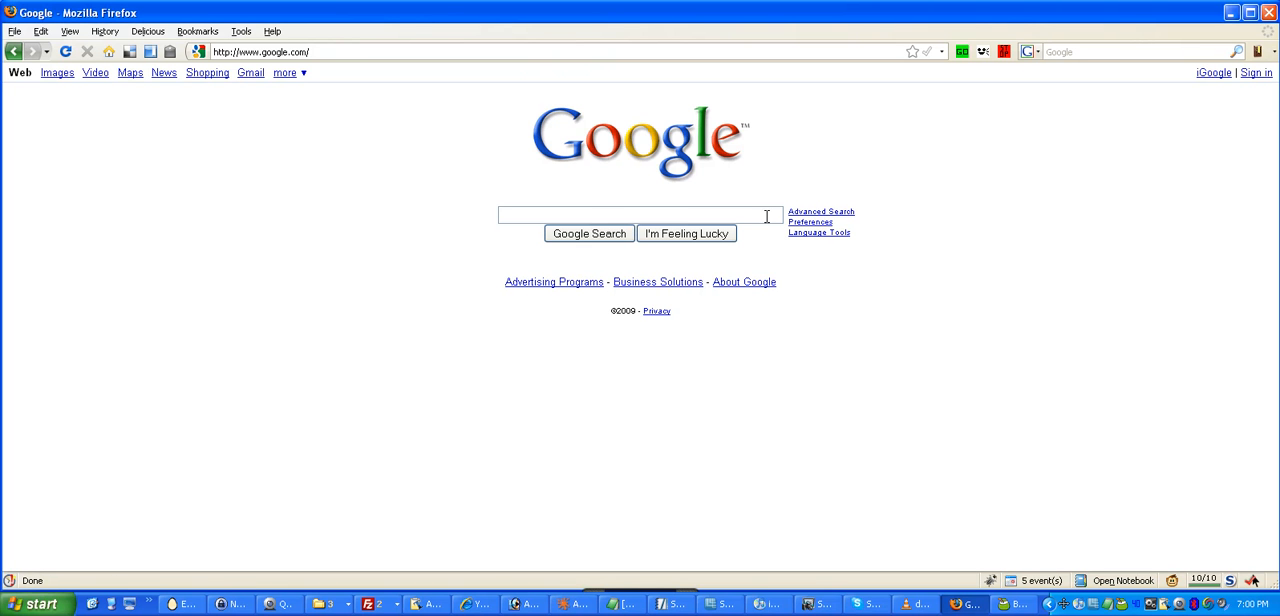
# - Search Google for 'firefox febe' to find the FEBE add-on page
pyautogui.write('firefox febe')
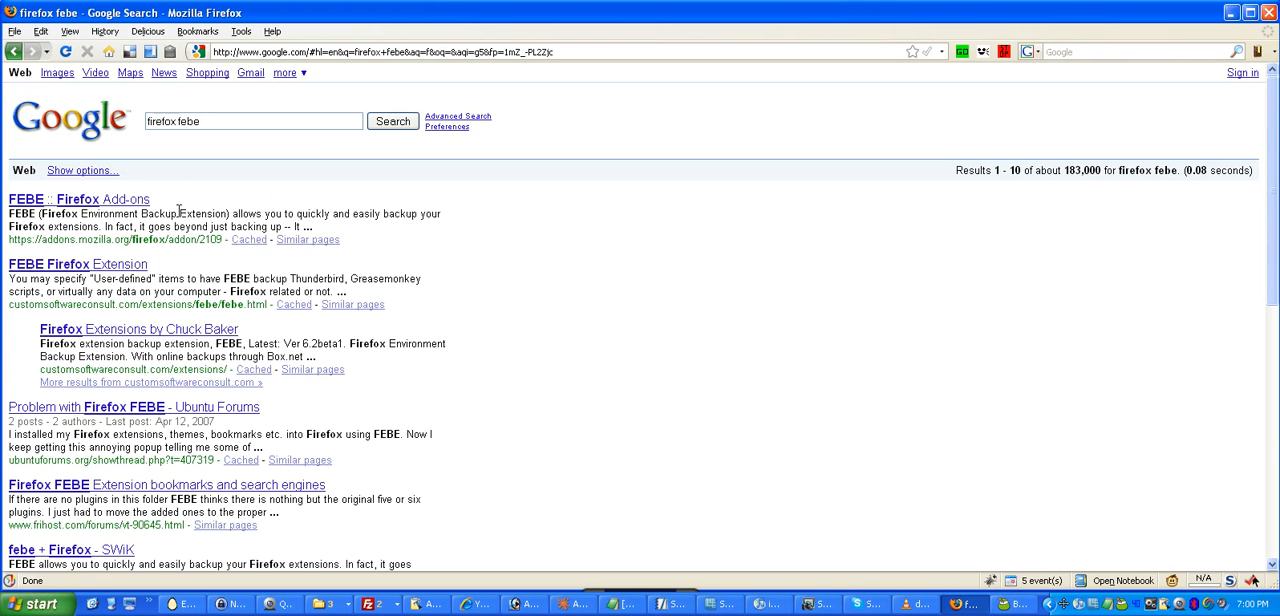
pyautogui.moveTo(292, 222)
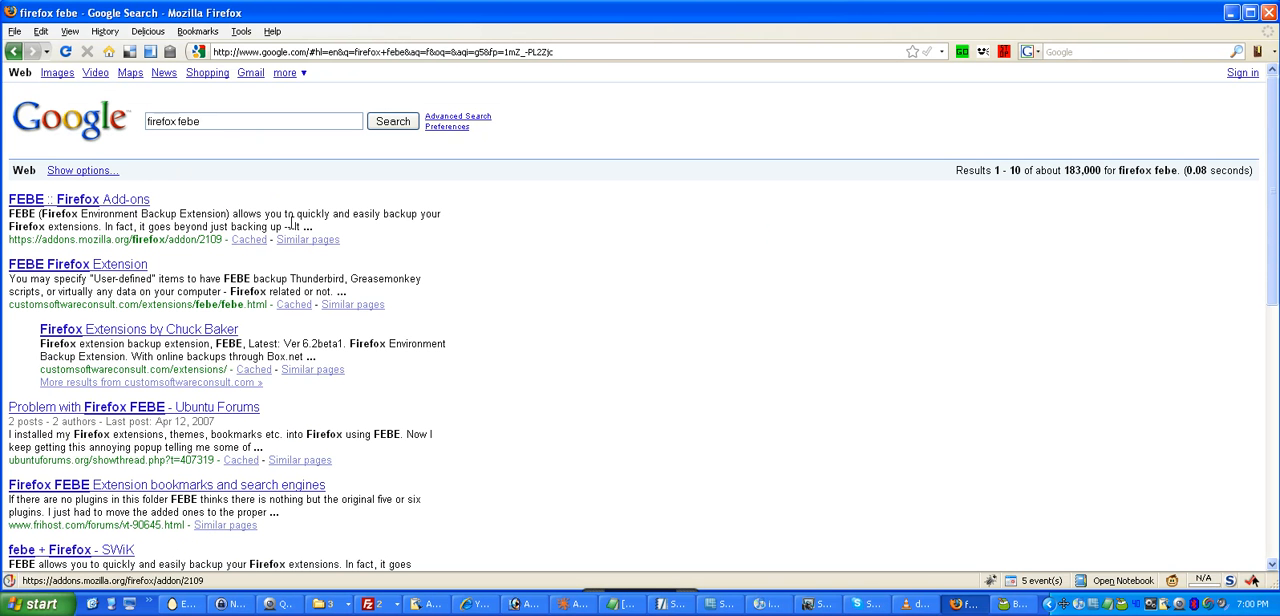
# - Load the FEBE 6.1 add-on page from the results and read its long description
pyautogui.click(78, 200)
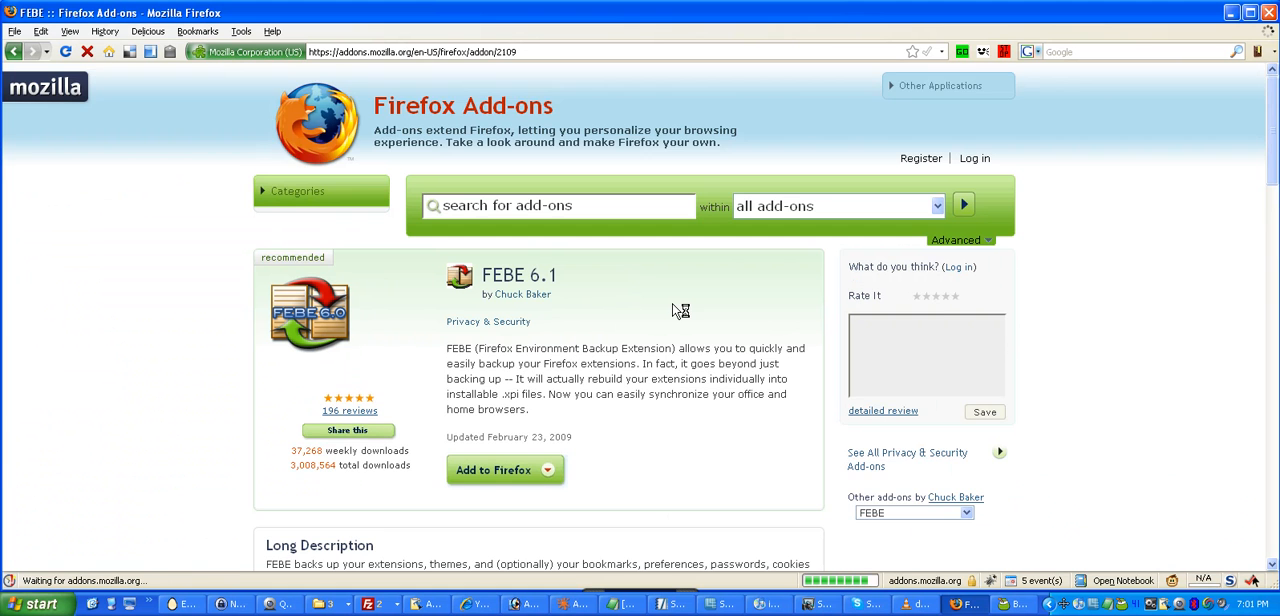
pyautogui.scroll(-3)
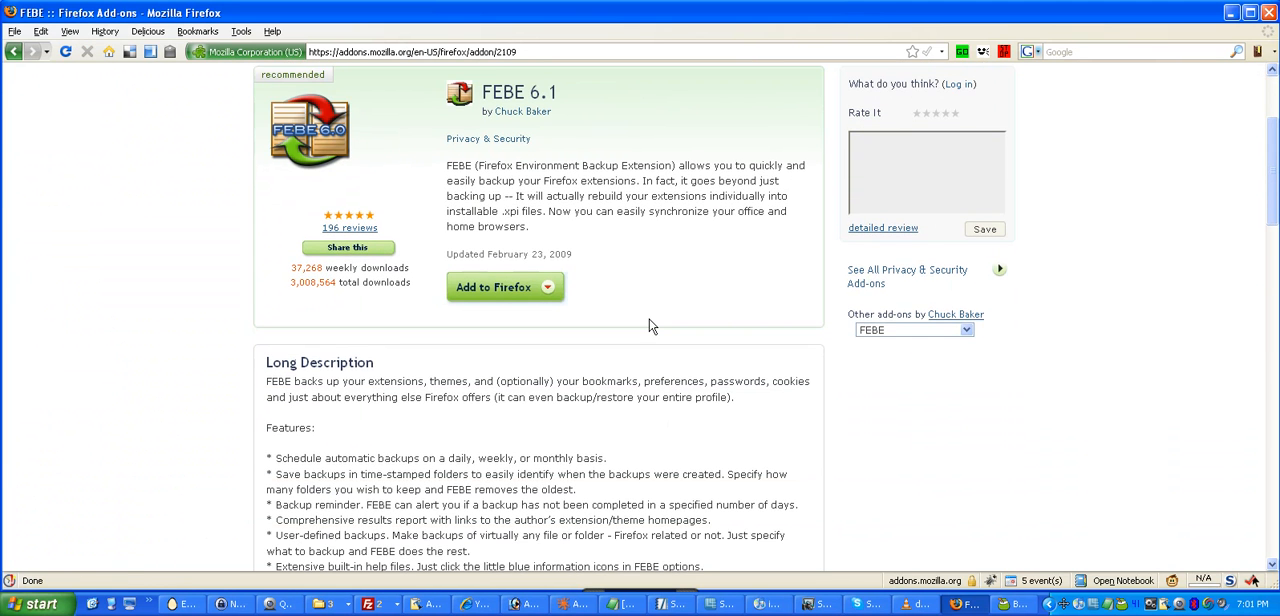
pyautogui.scroll(-3)
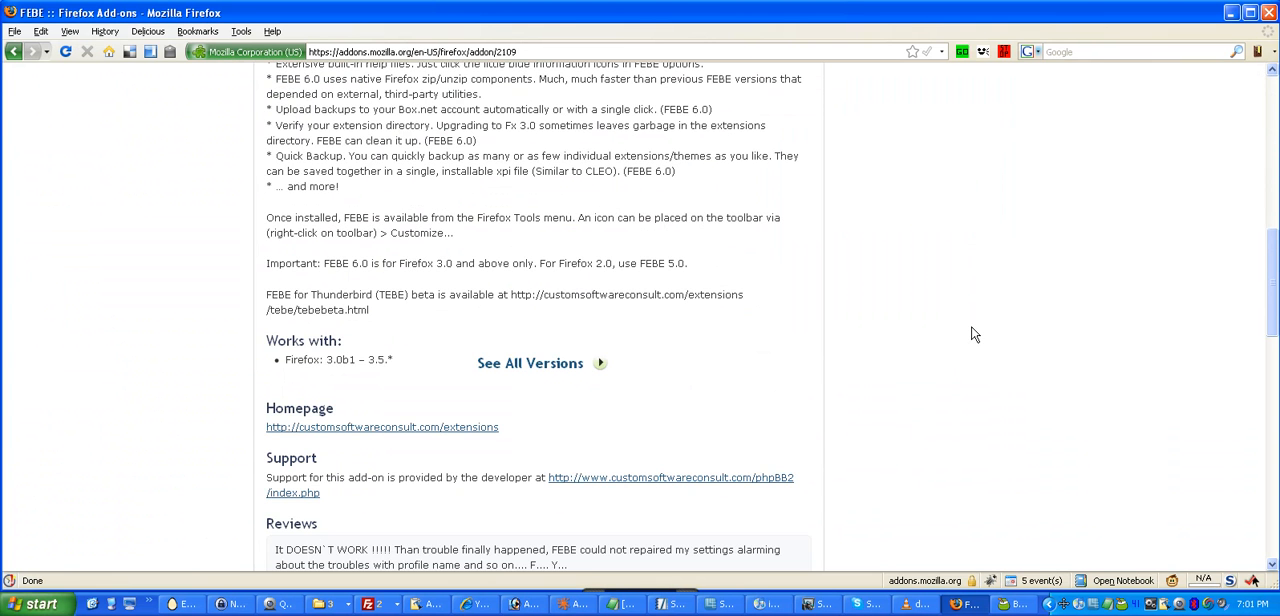
pyautogui.scroll(3)
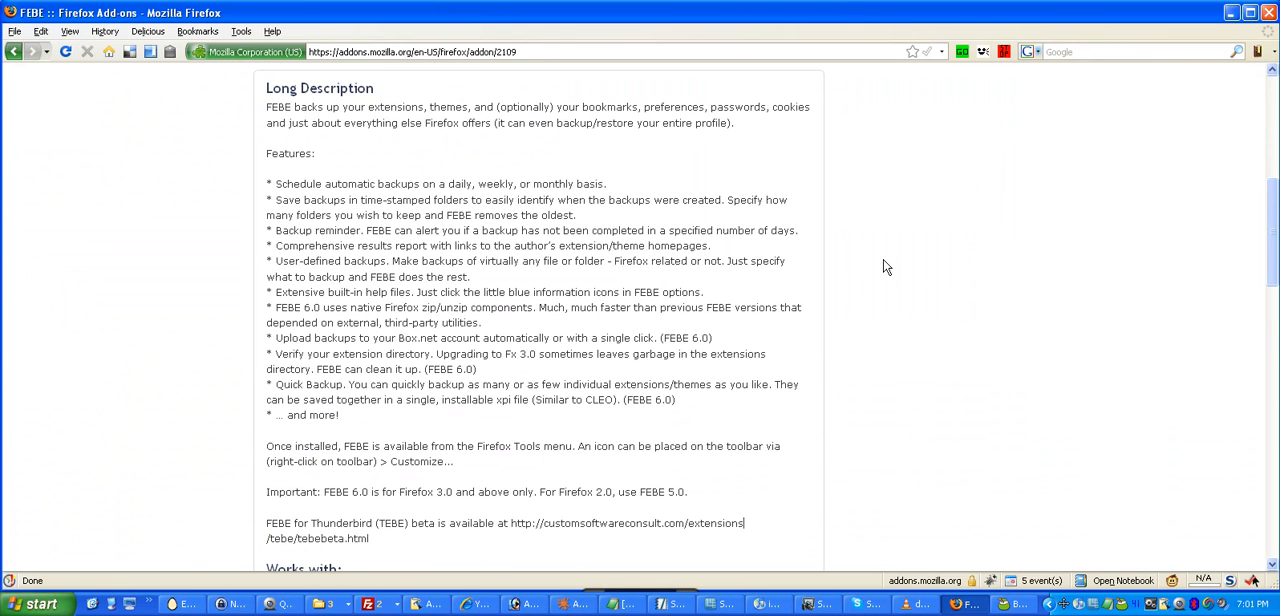
pyautogui.scroll(3)
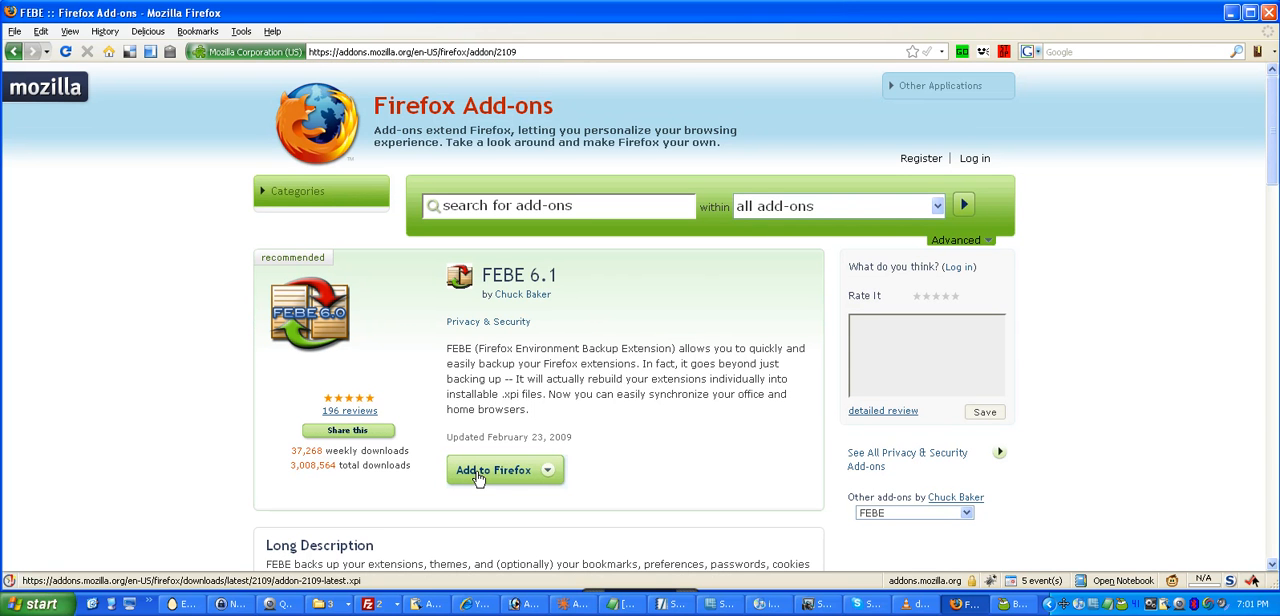
# - Install the FEBE add-on, confirming the unverified-author installation prompt
pyautogui.click(492, 468)
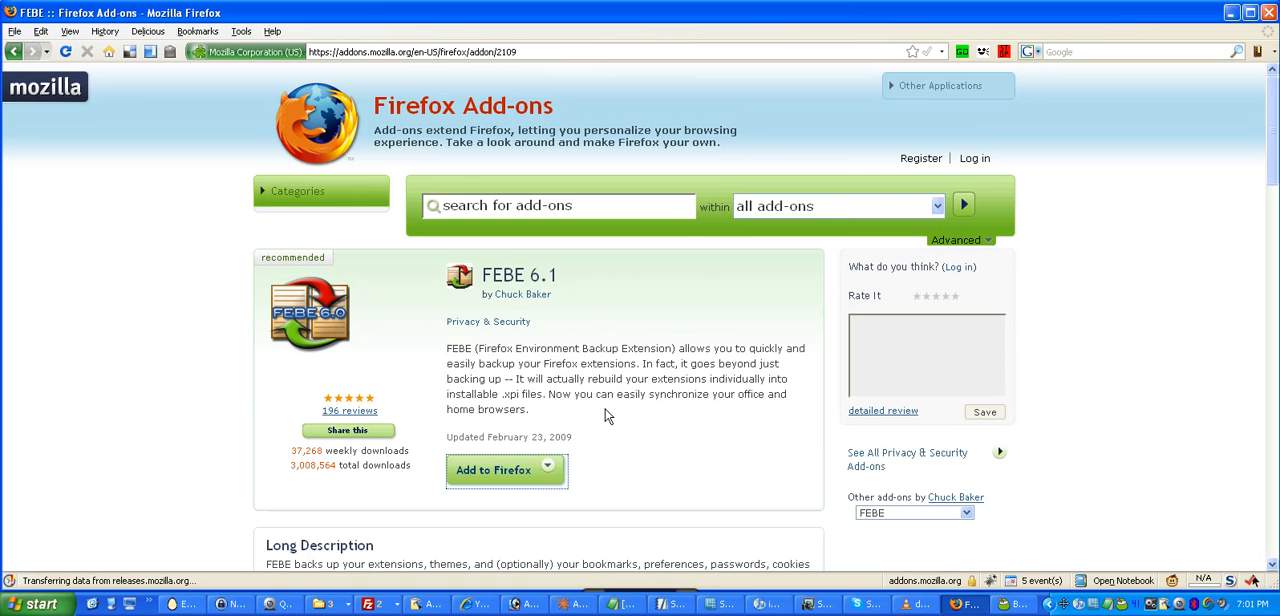
pyautogui.click(492, 470)
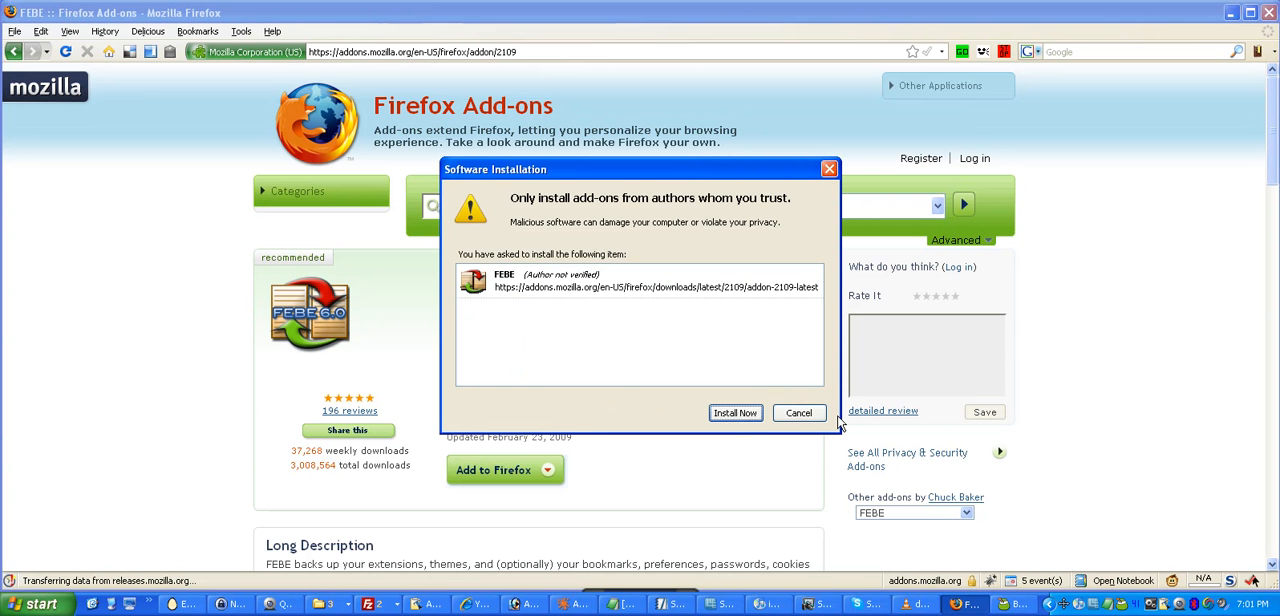
pyautogui.click(800, 412)
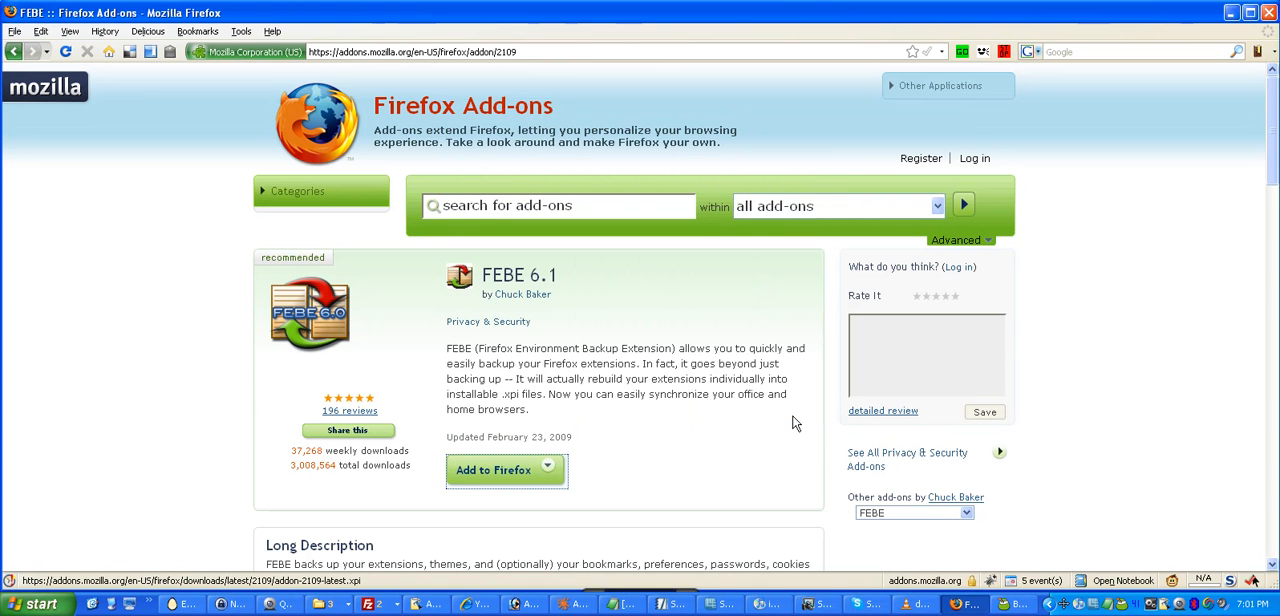
pyautogui.moveTo(290, 128)
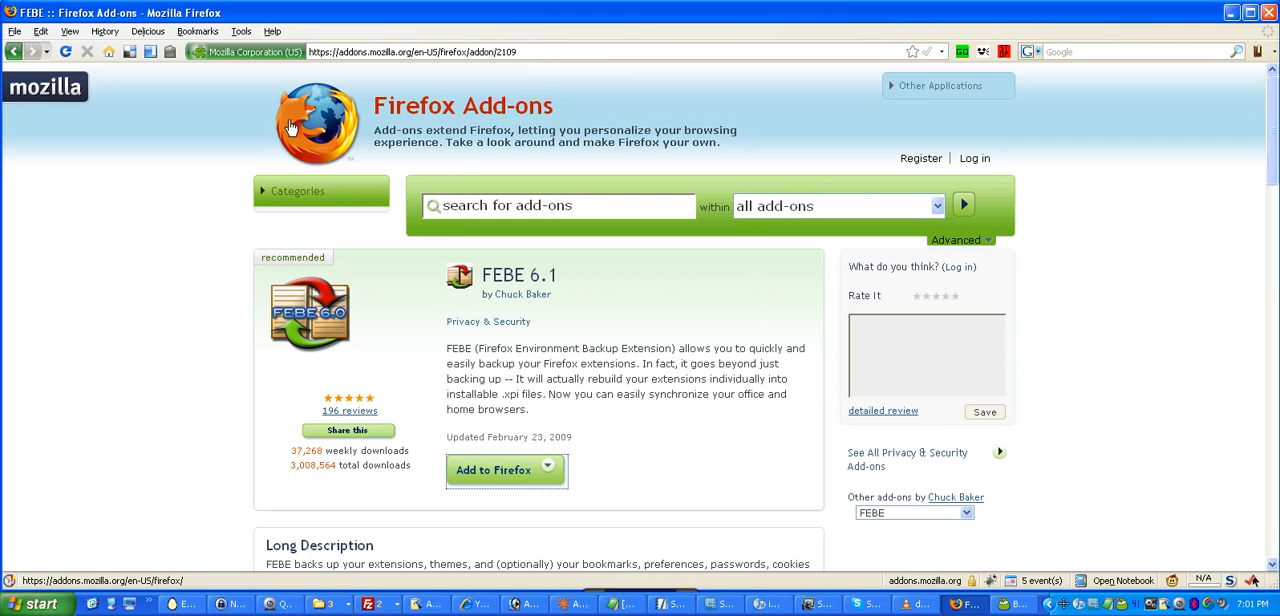
# - Show the Tools menu with its new FEBE entry
pyautogui.click(240, 32)
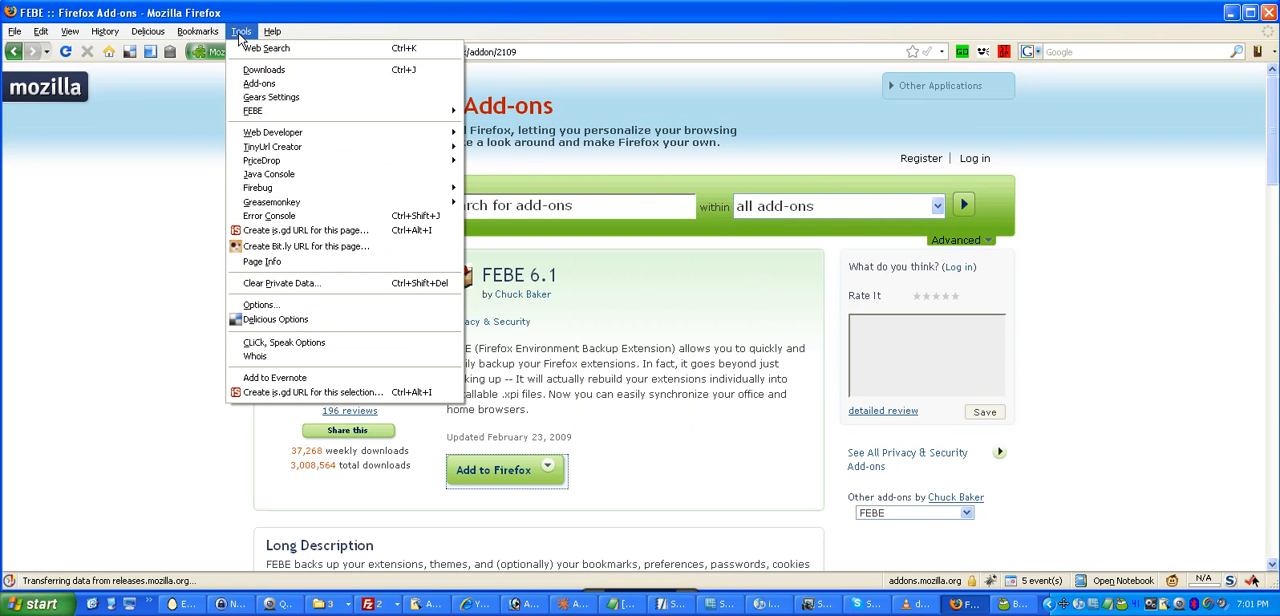
pyautogui.moveTo(252, 110)
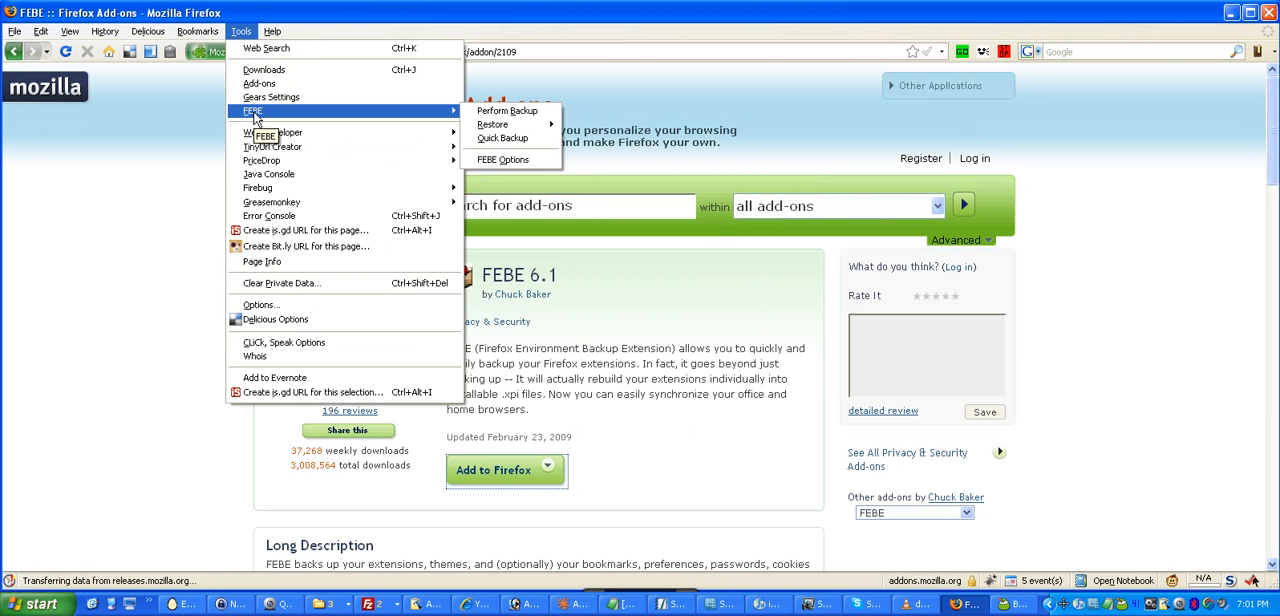
pyautogui.moveTo(508, 110)
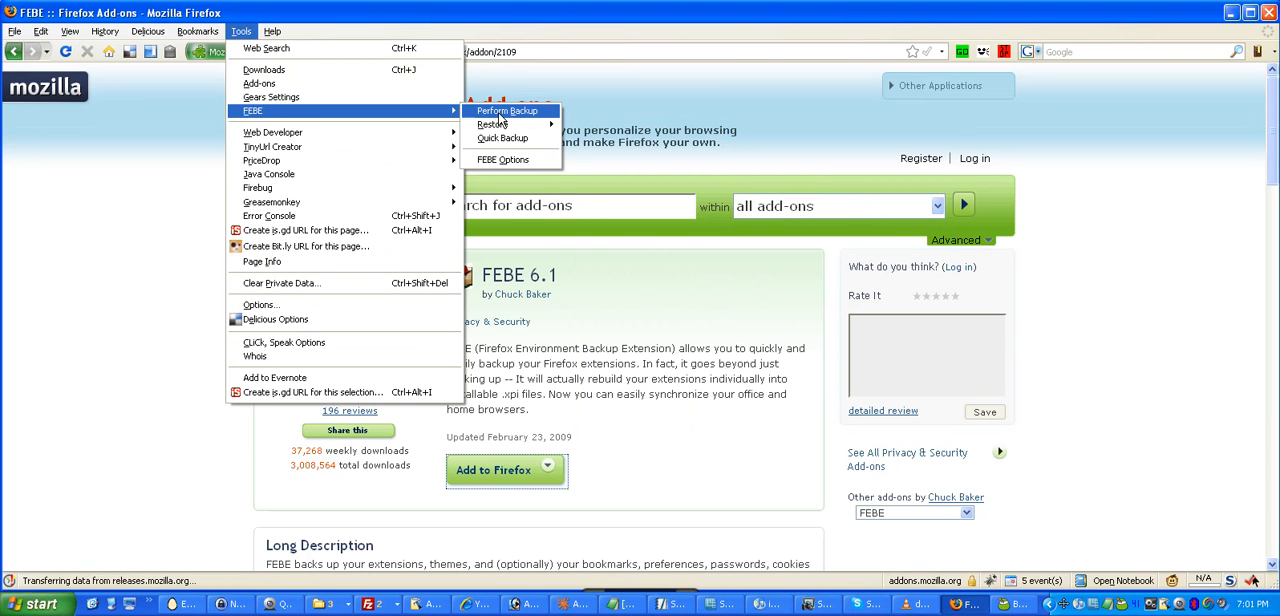
# - Attempt a backup, then set a new febe folder on drive E as the FEBE destination
pyautogui.click(504, 160)
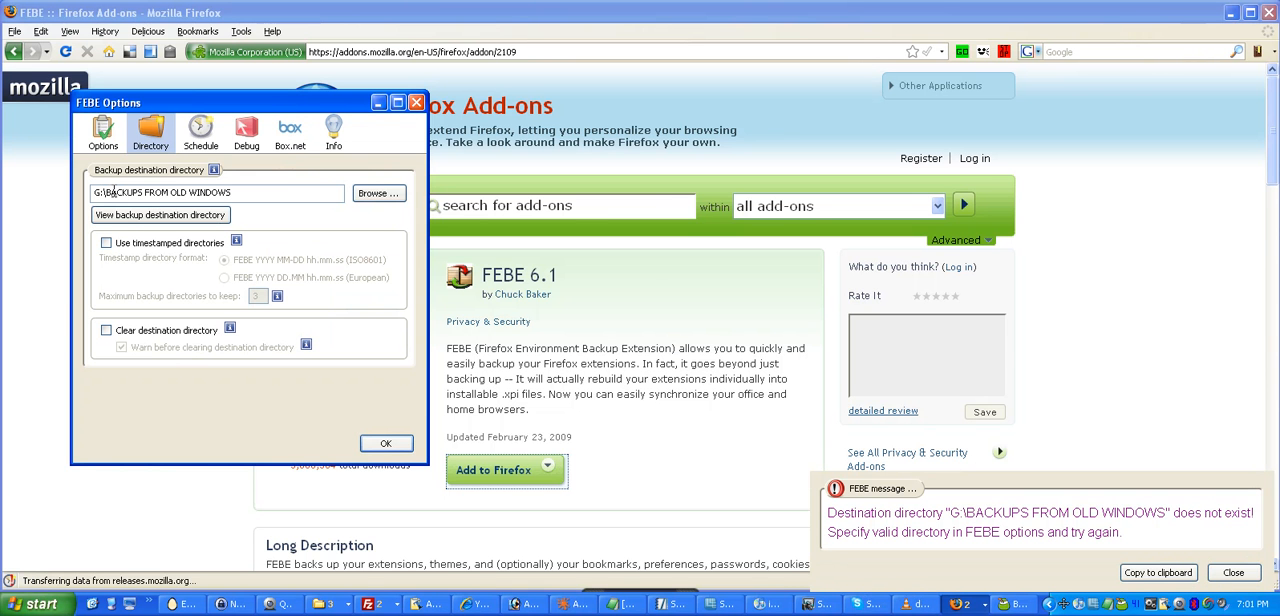
pyautogui.moveTo(378, 192)
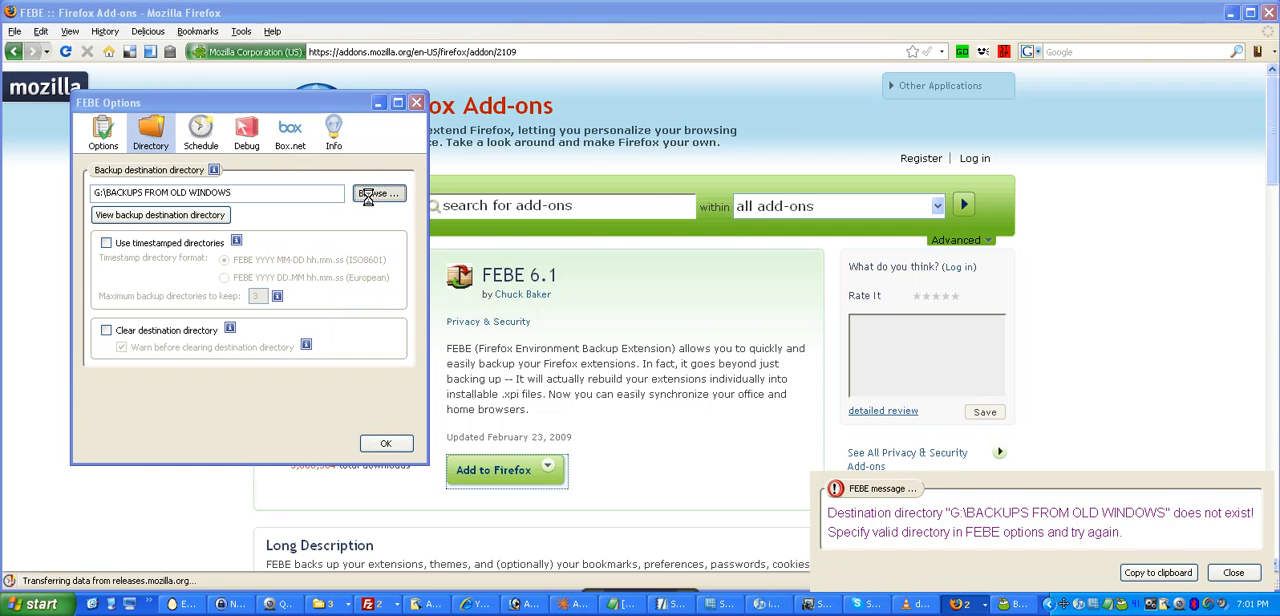
pyautogui.click(378, 192)
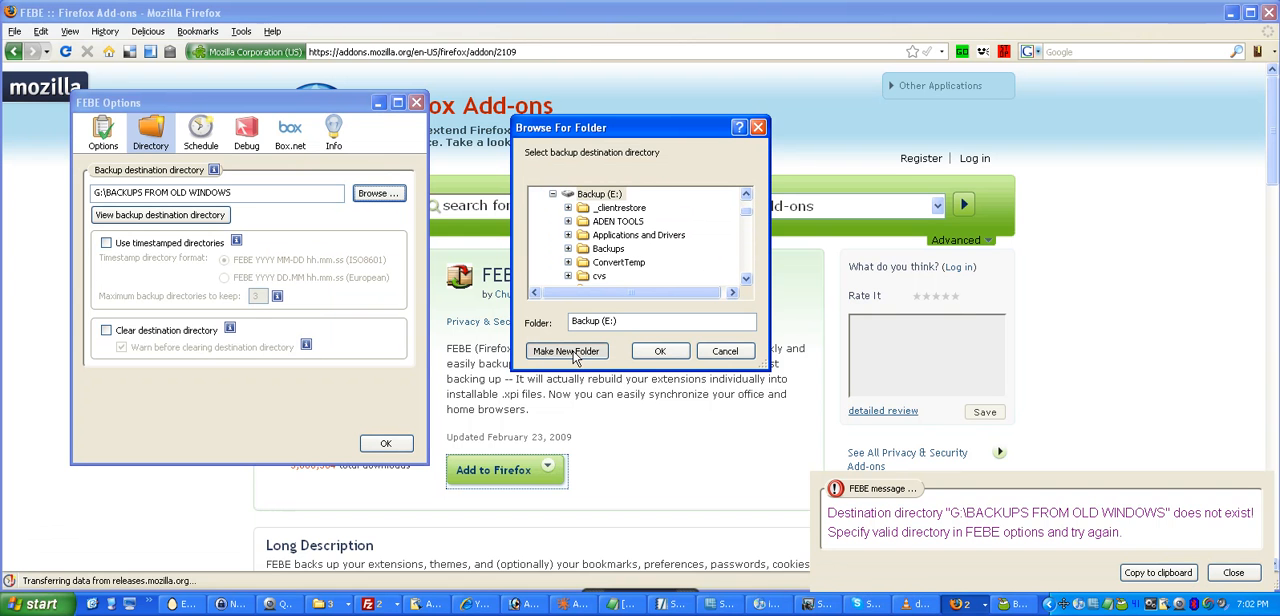
pyautogui.click(566, 350)
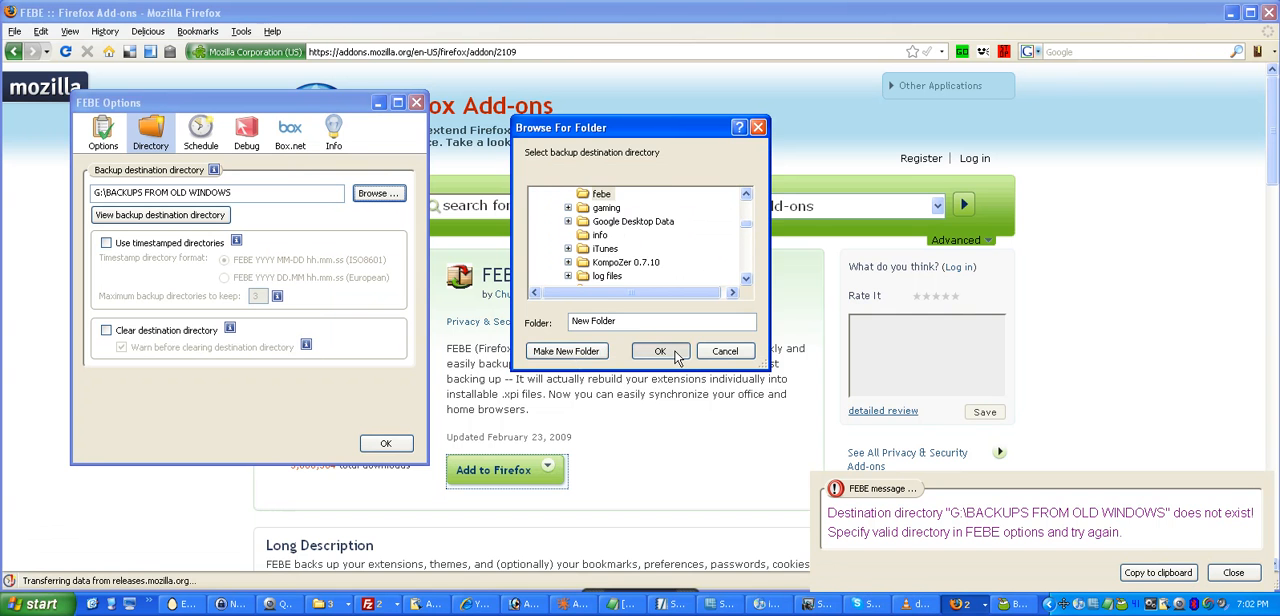
pyautogui.click(660, 352)
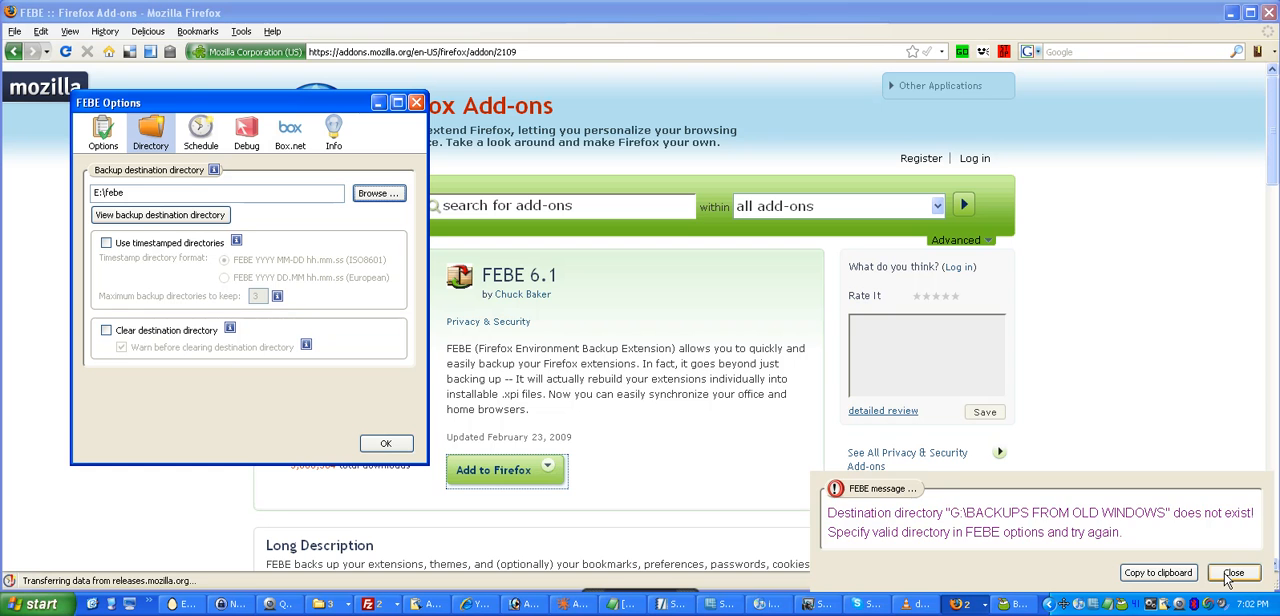
# - Dismiss the missing-folder warning and review FEBE's backup type and Schedule settings
pyautogui.click(1232, 572)
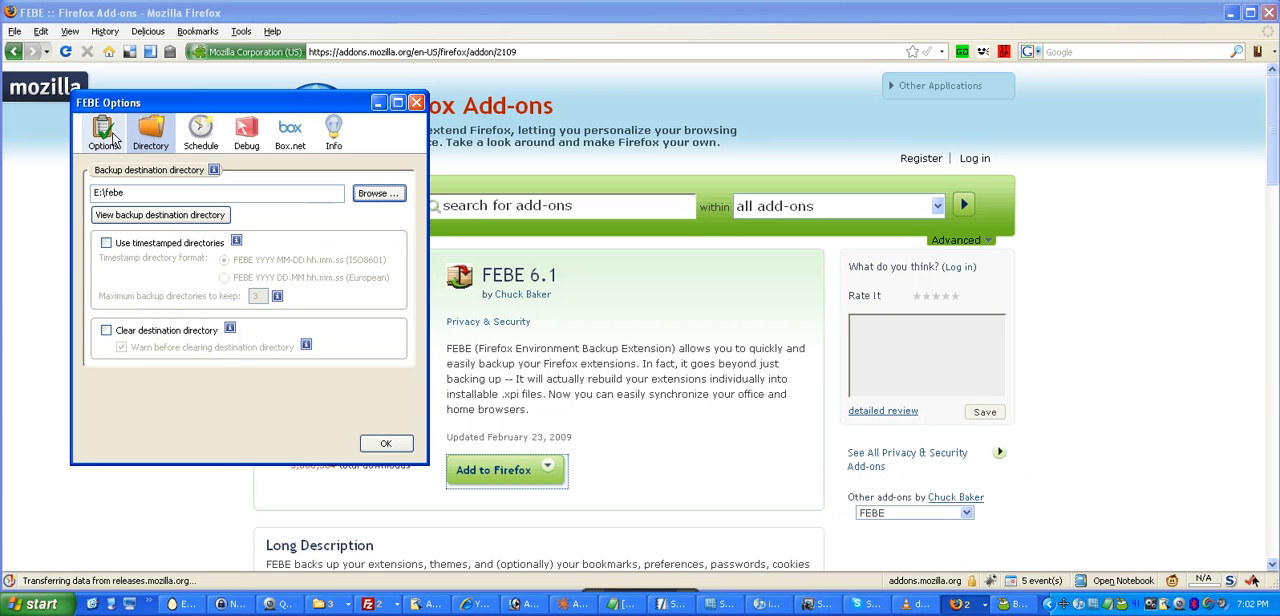
pyautogui.click(102, 132)
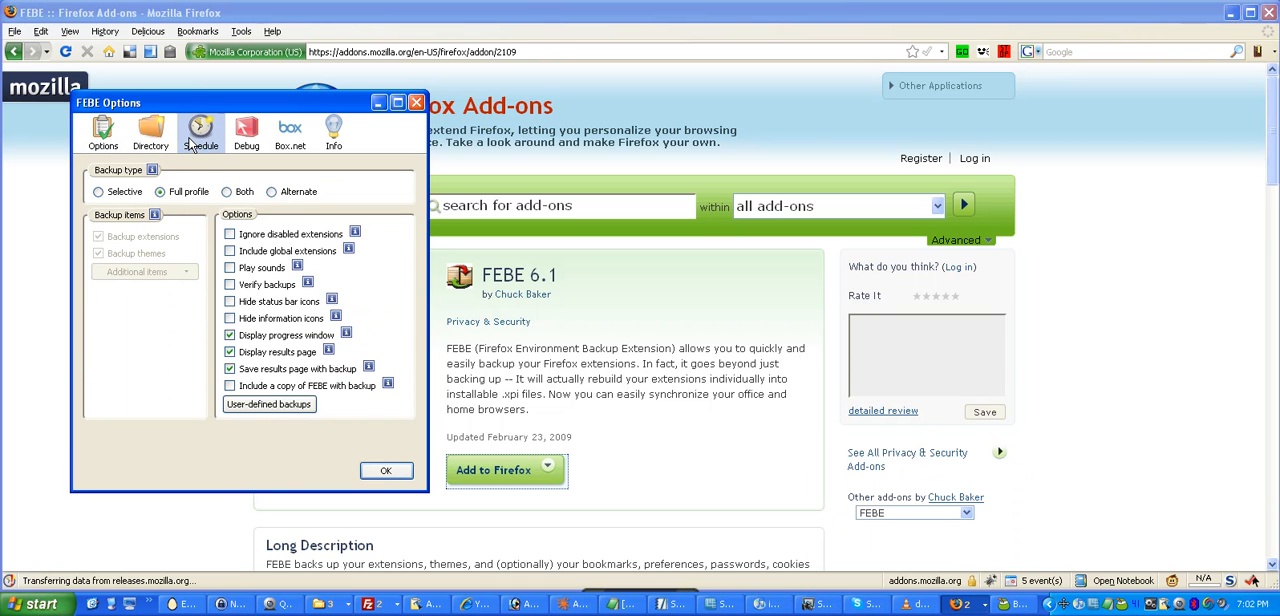
pyautogui.click(200, 132)
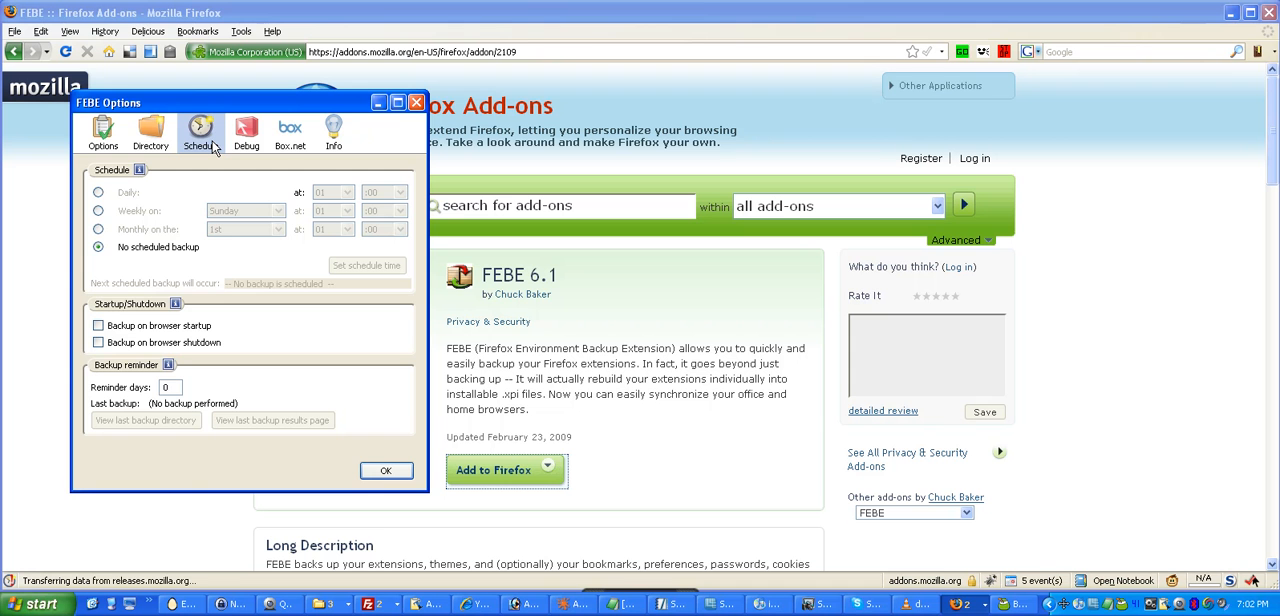
pyautogui.moveTo(350, 64)
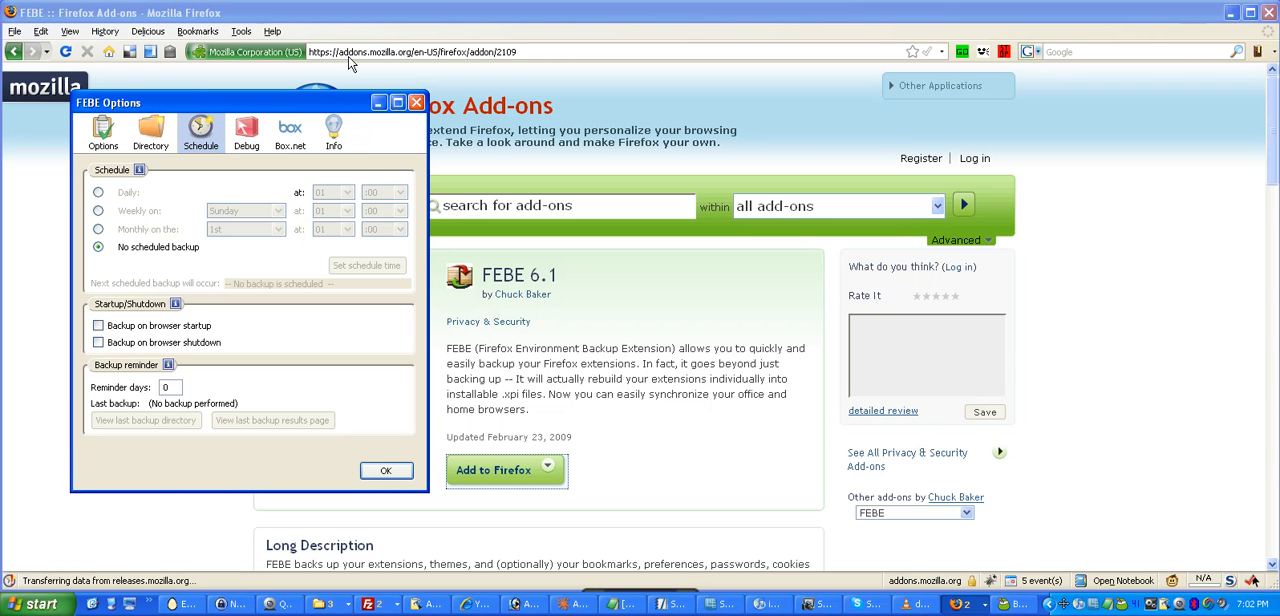
# - Check the Box.net settings, accept FEBE options, and start a full profile backup via Tools > FEBE
pyautogui.click(288, 132)
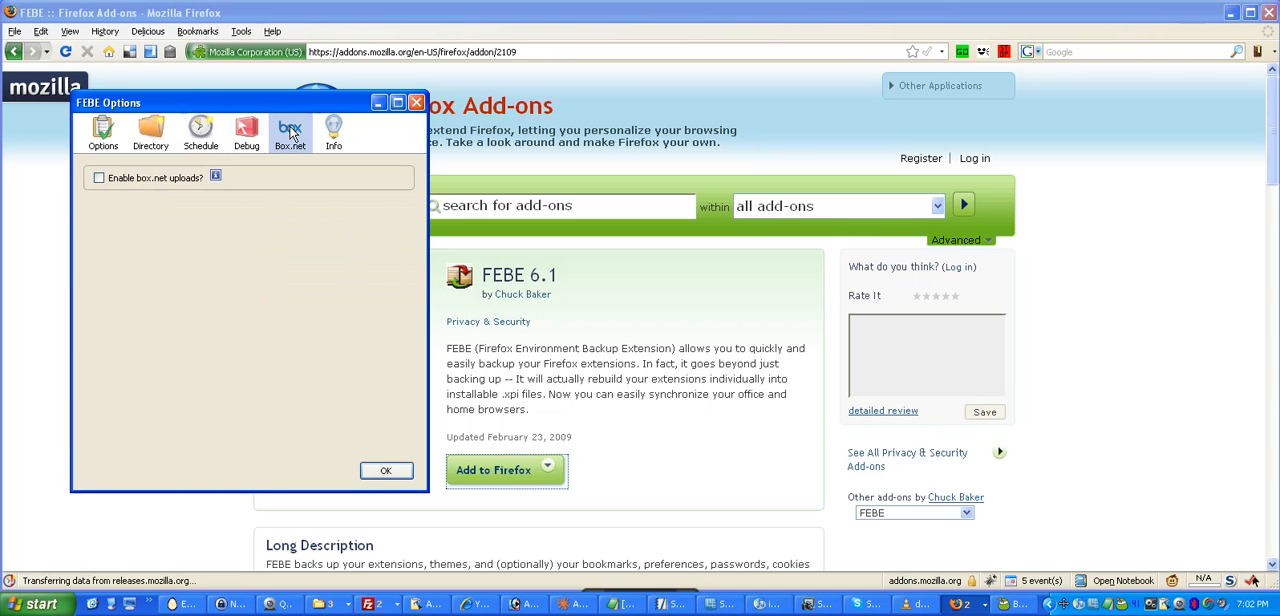
pyautogui.moveTo(170, 200)
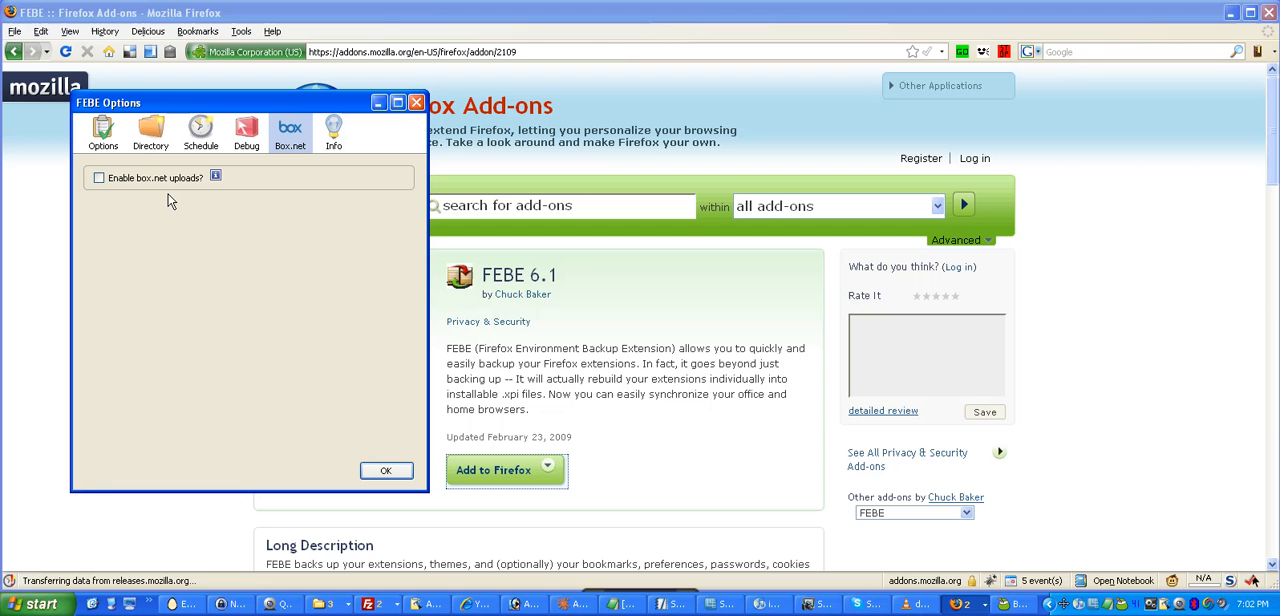
pyautogui.moveTo(298, 444)
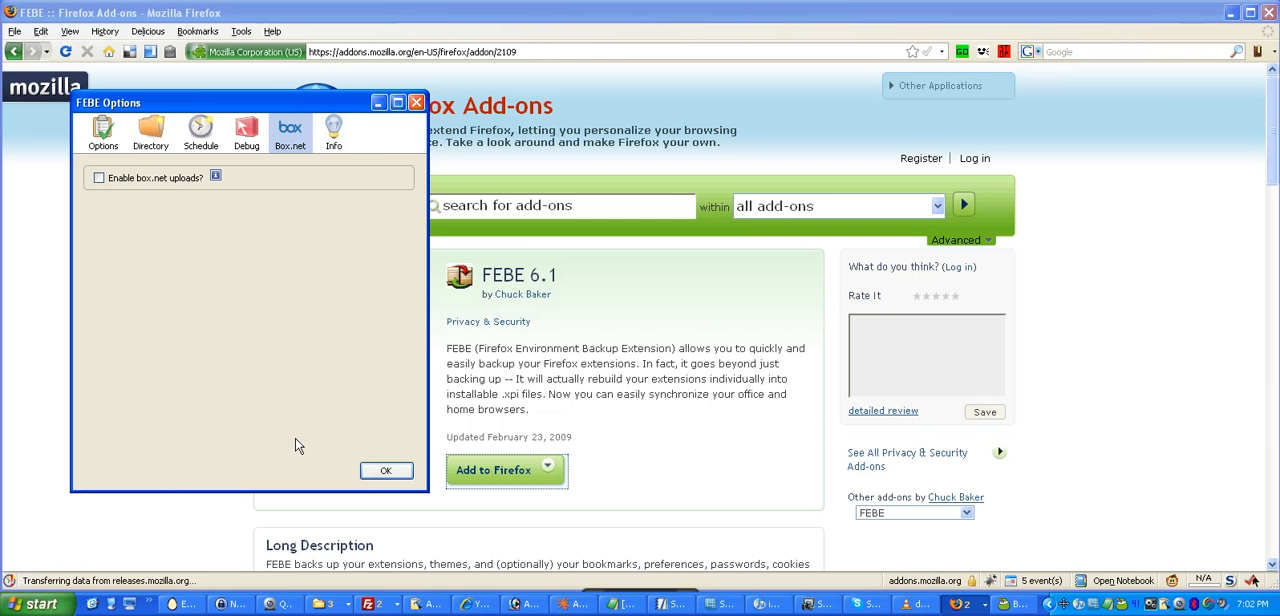
pyautogui.click(386, 470)
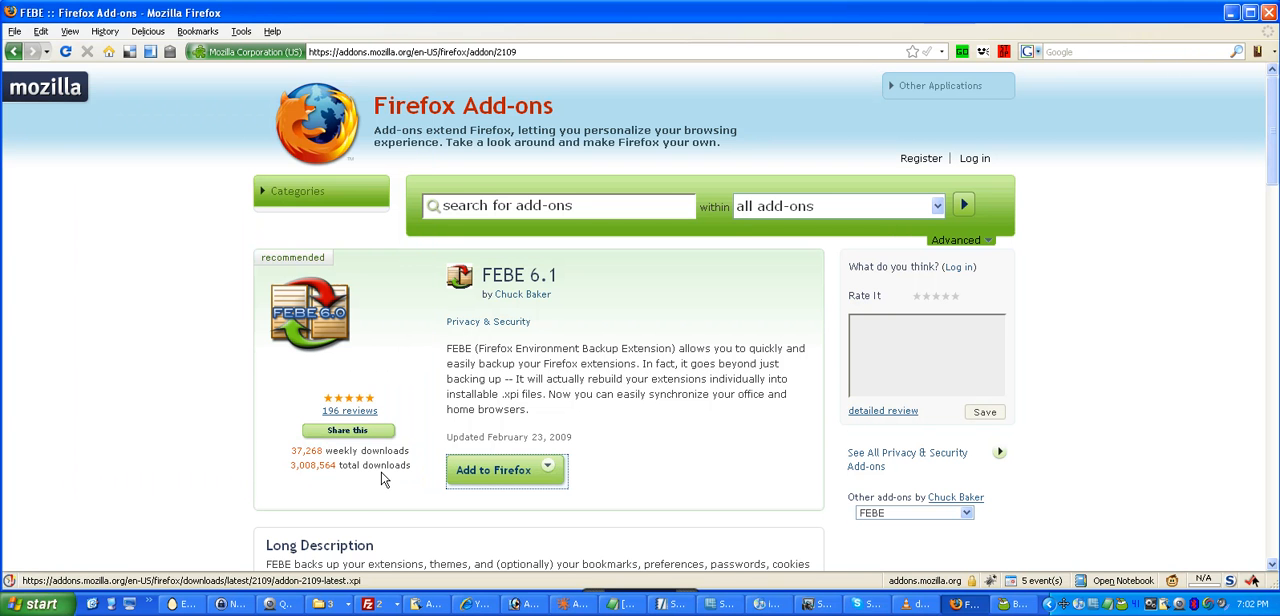
pyautogui.click(240, 32)
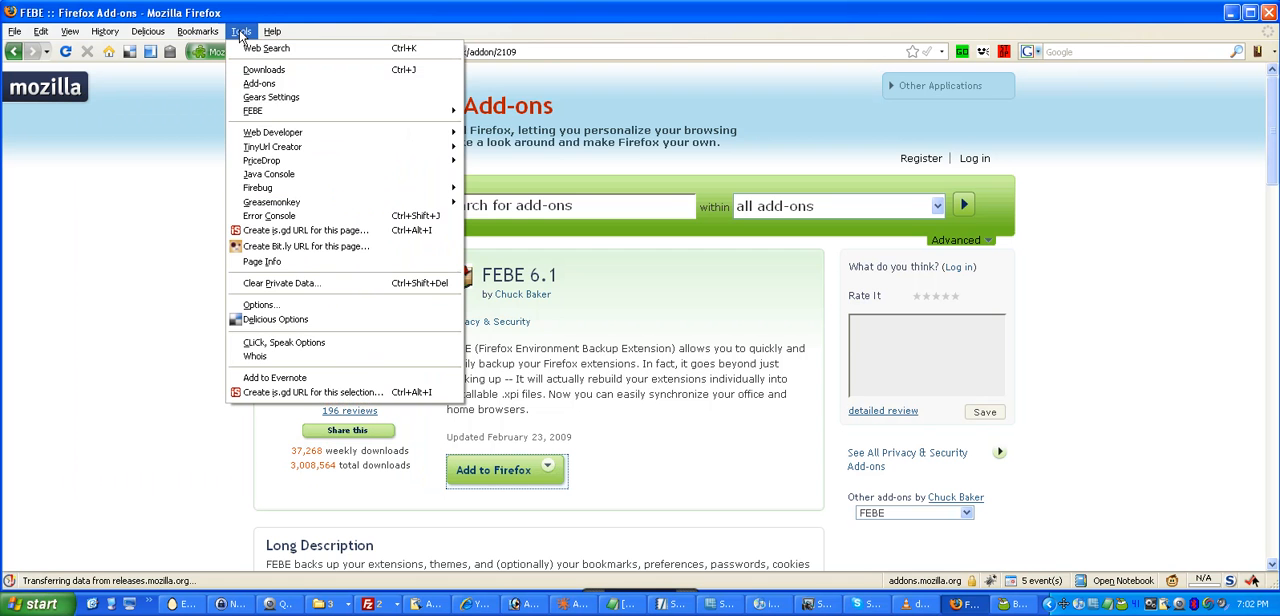
pyautogui.moveTo(252, 110)
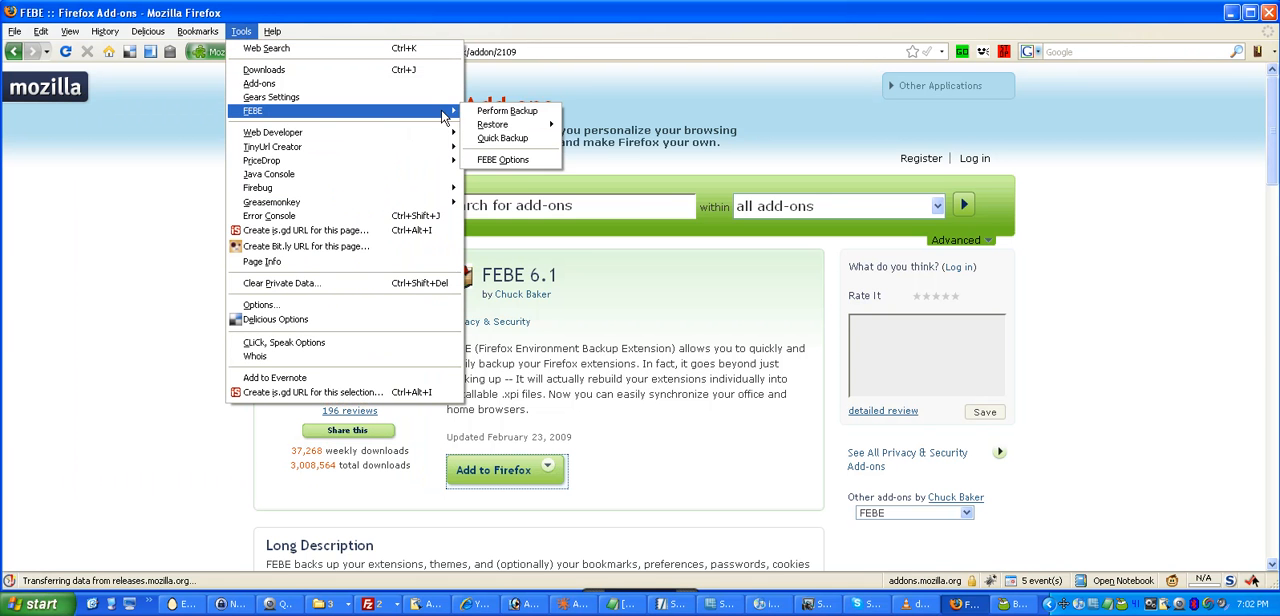
pyautogui.click(508, 112)
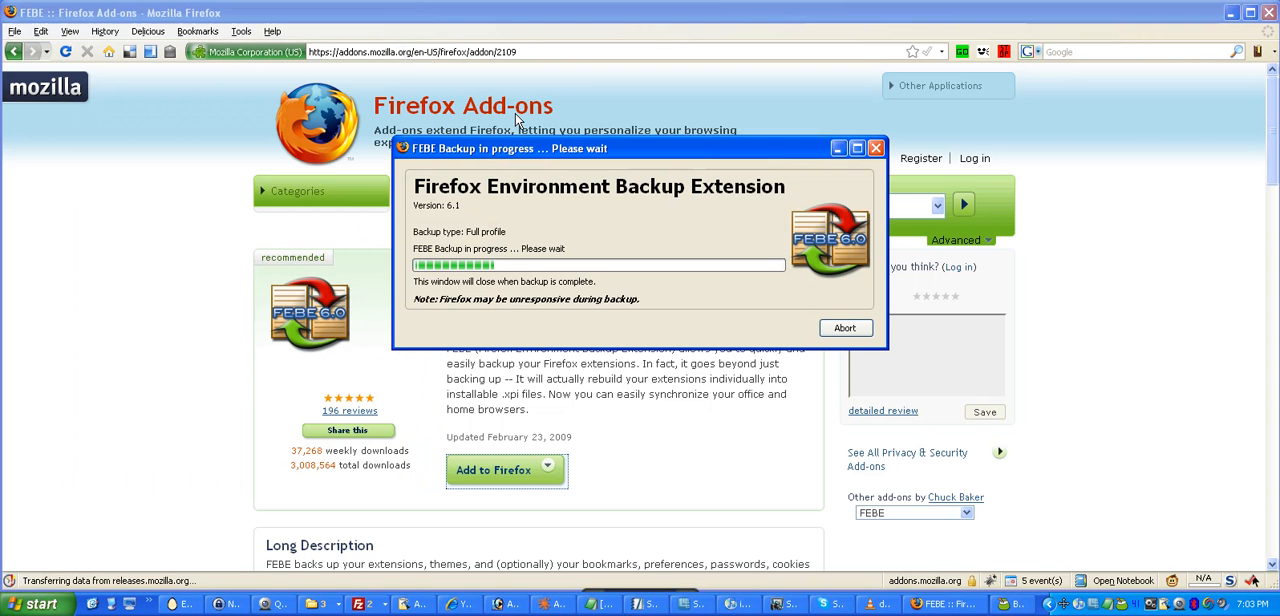
pyautogui.moveTo(552, 236)
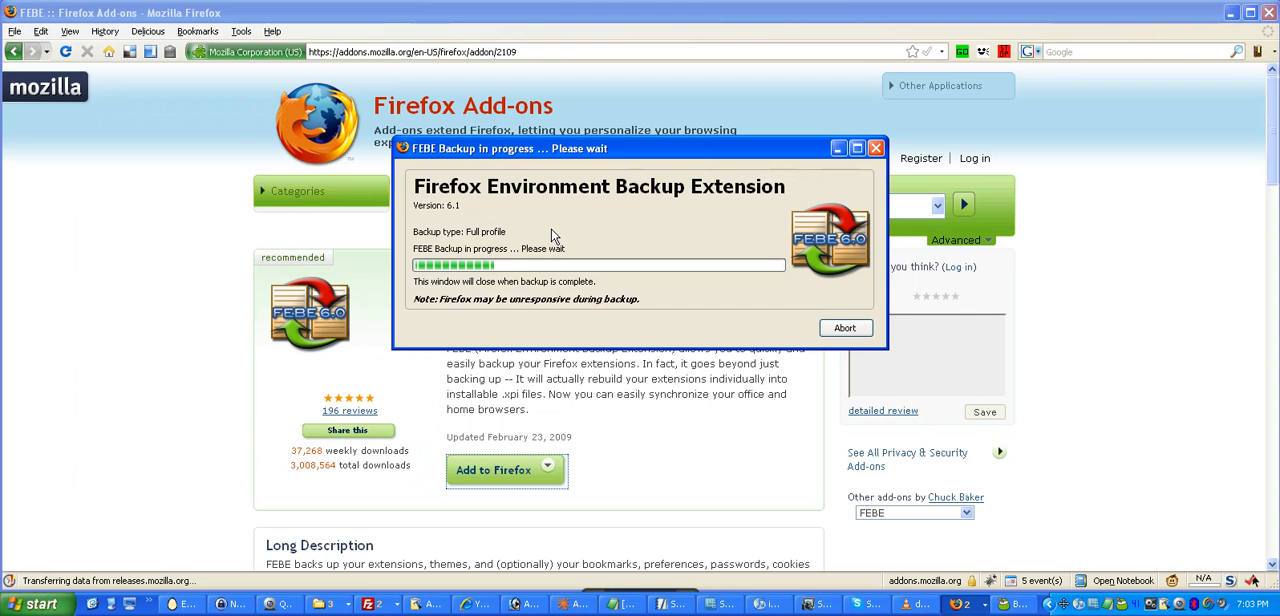
pyautogui.moveTo(316, 62)
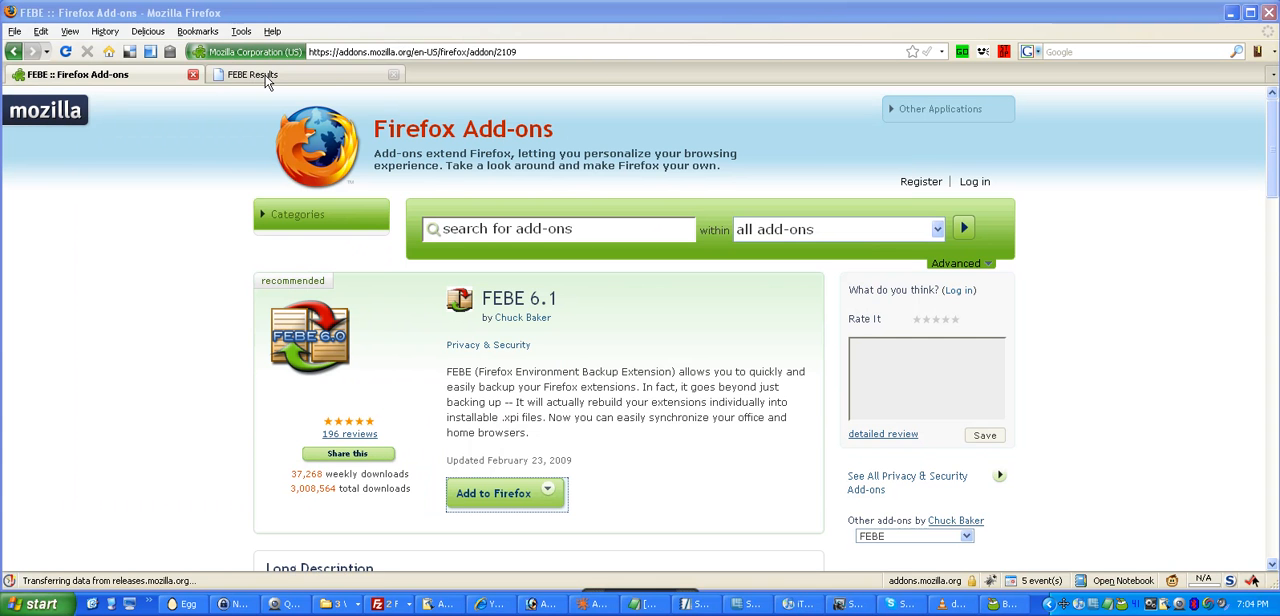
pyautogui.click(256, 74)
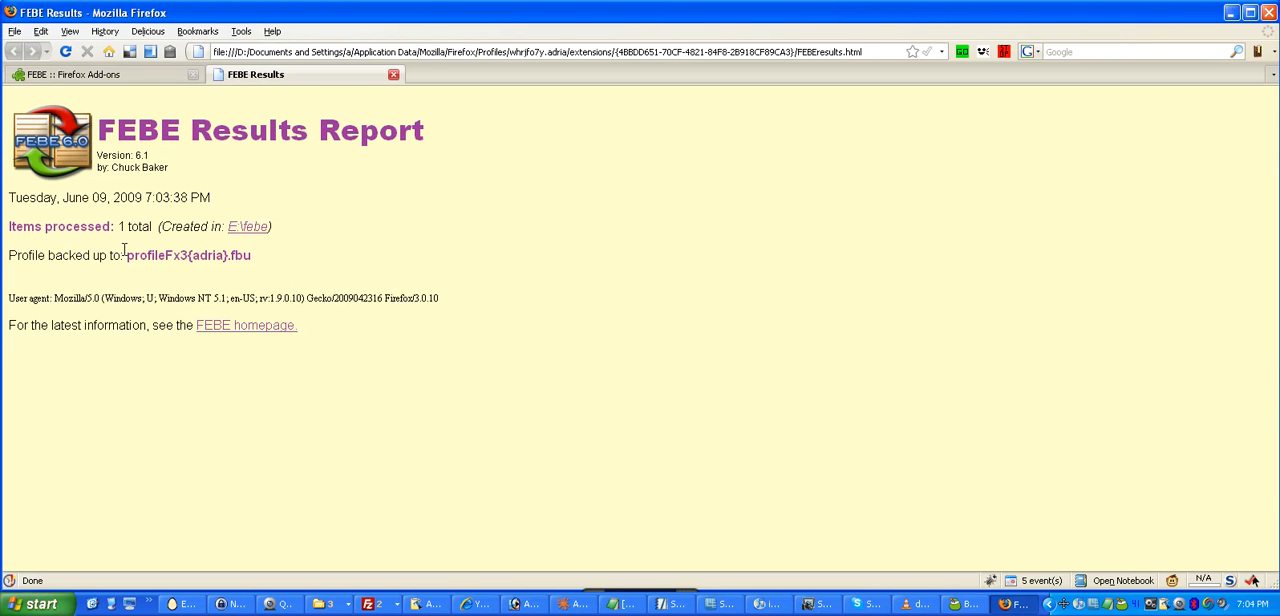
pyautogui.moveTo(150, 116)
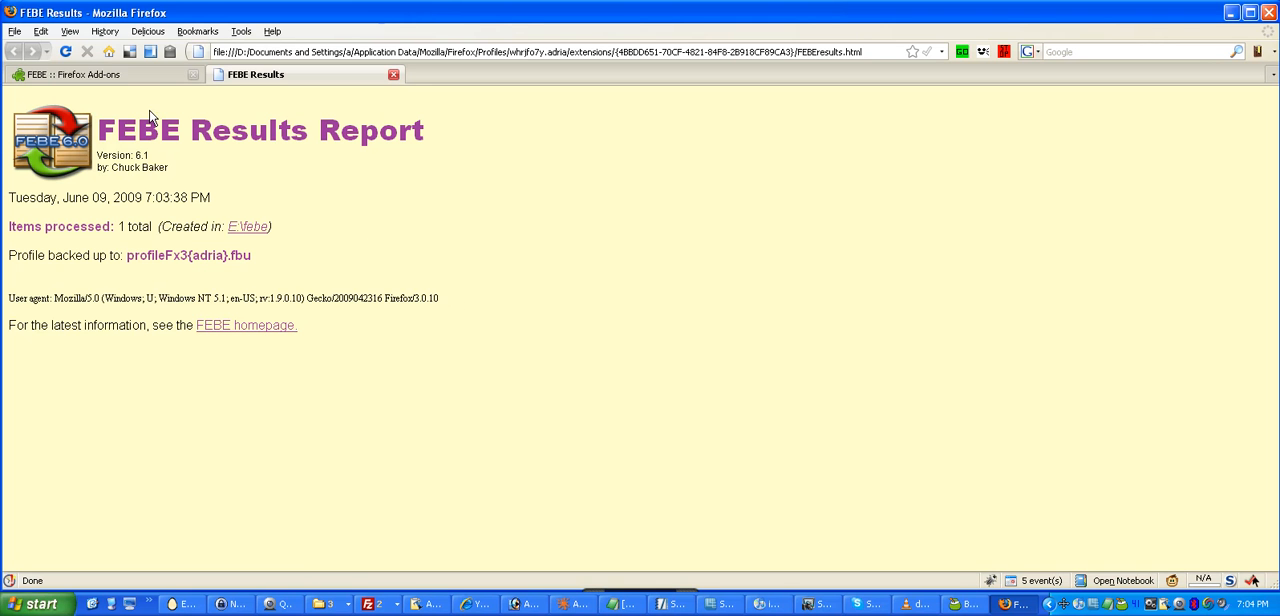
pyautogui.click(76, 74)
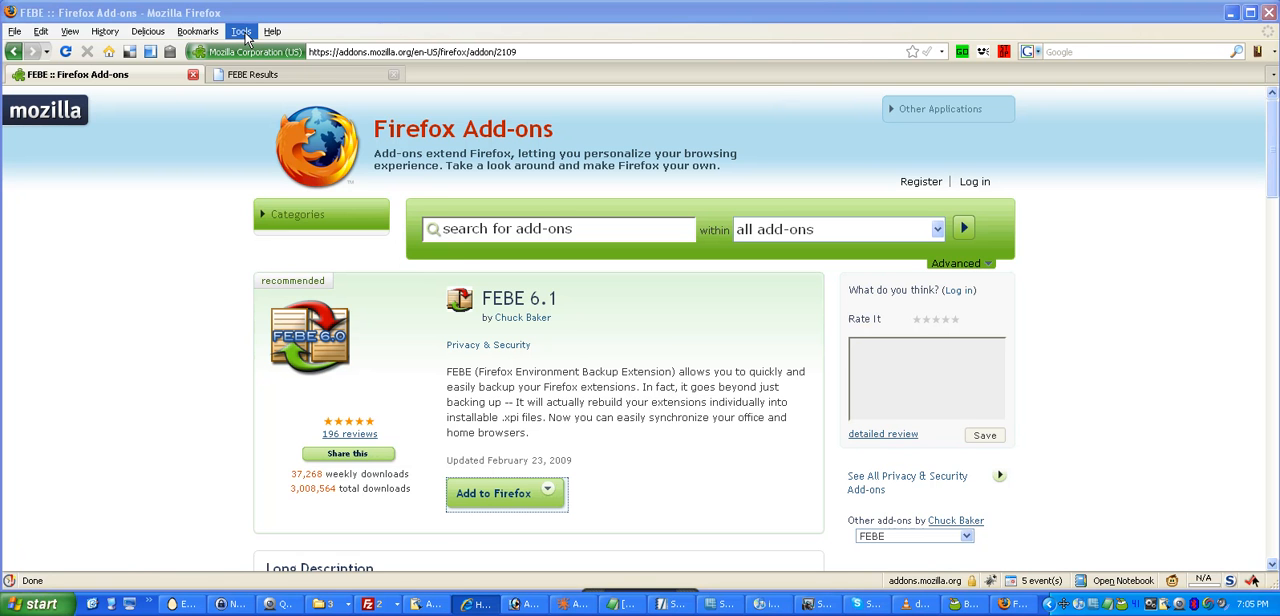
pyautogui.click(240, 32)
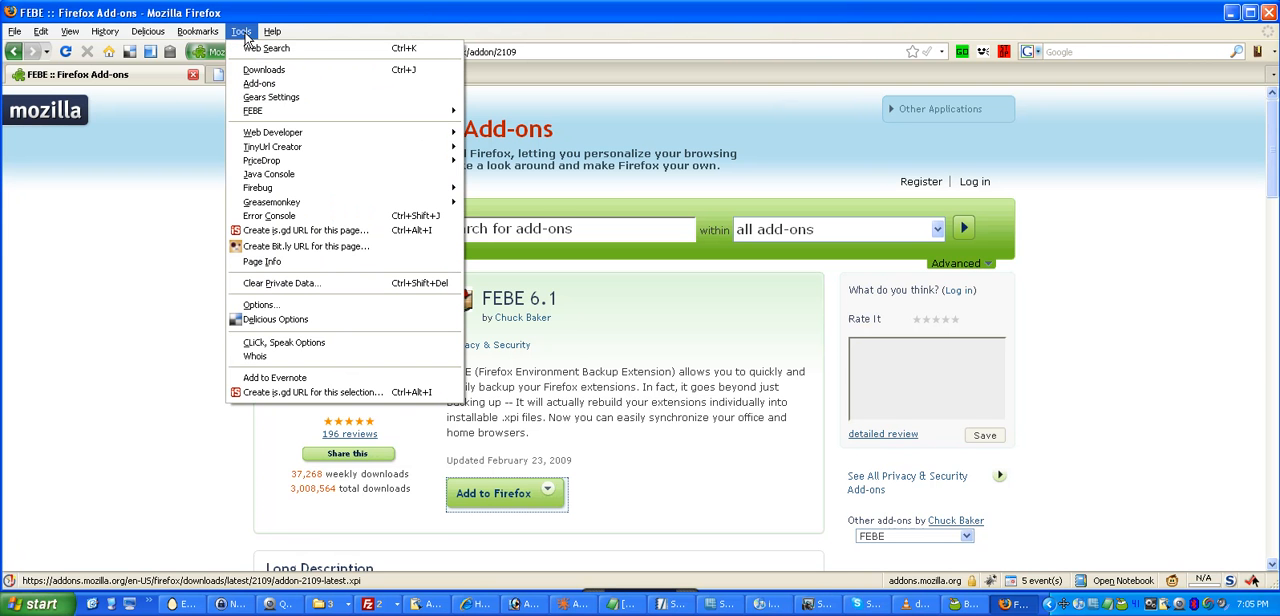
pyautogui.moveTo(252, 110)
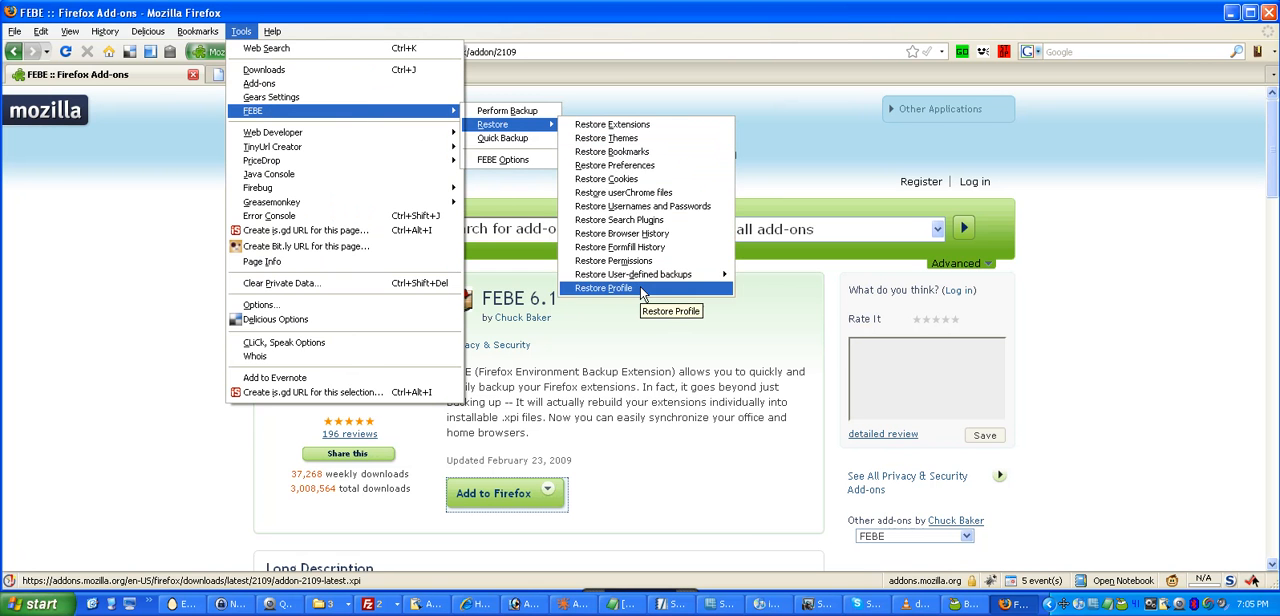
pyautogui.click(604, 288)
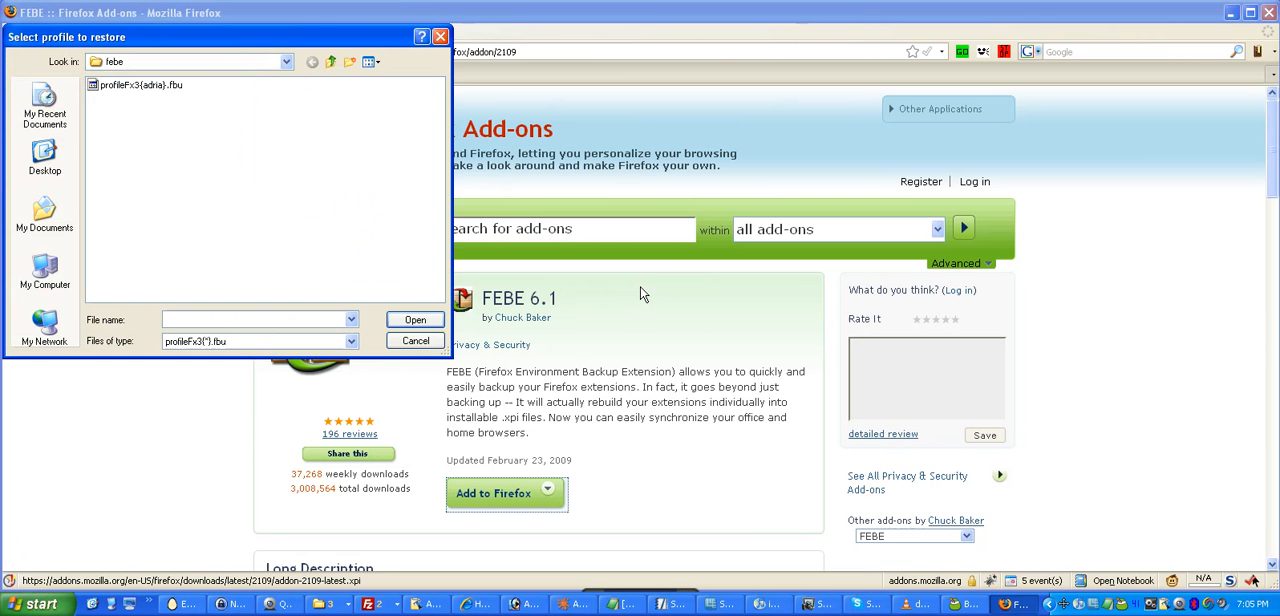
pyautogui.click(140, 84)
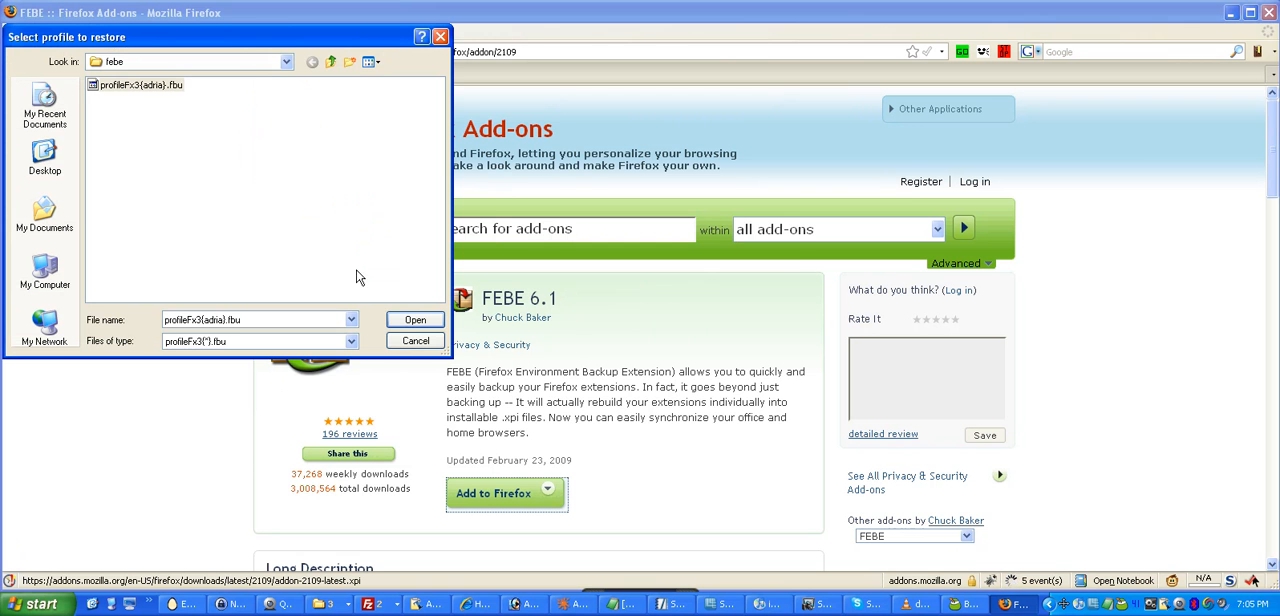
pyautogui.click(414, 320)
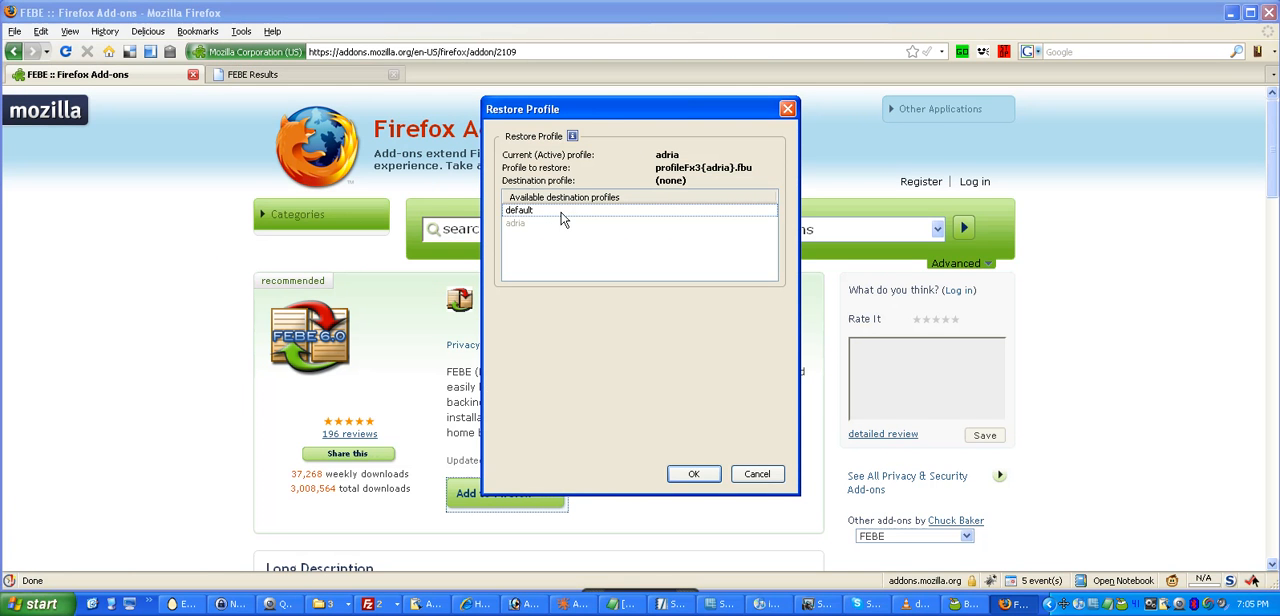
pyautogui.click(516, 224)
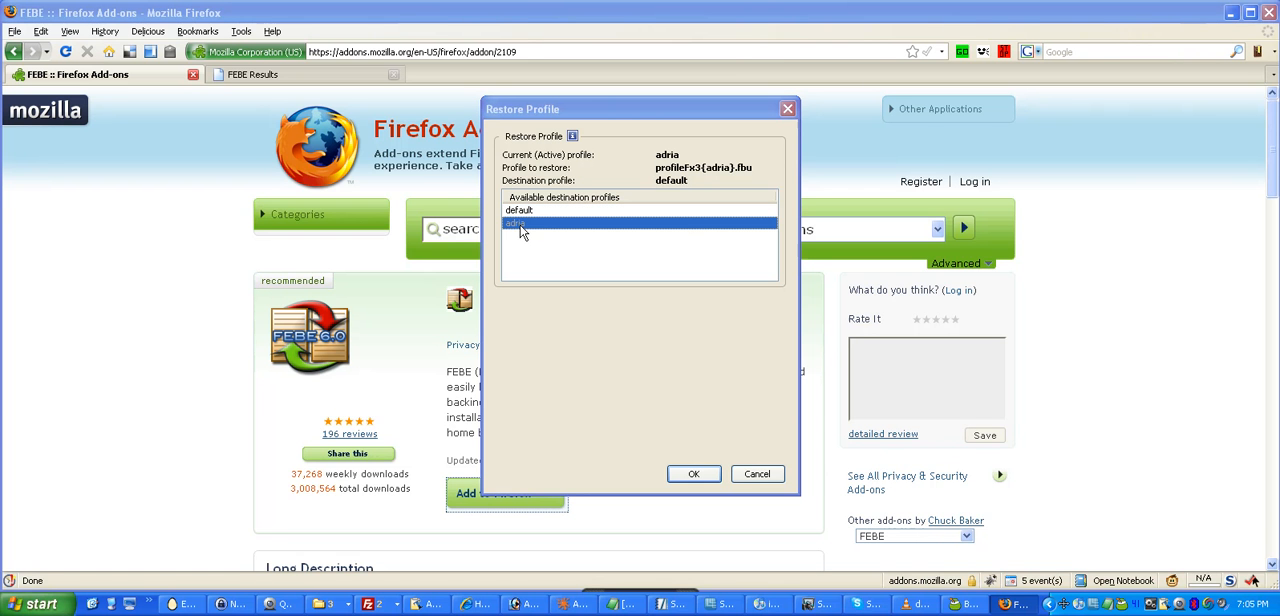
pyautogui.click(692, 474)
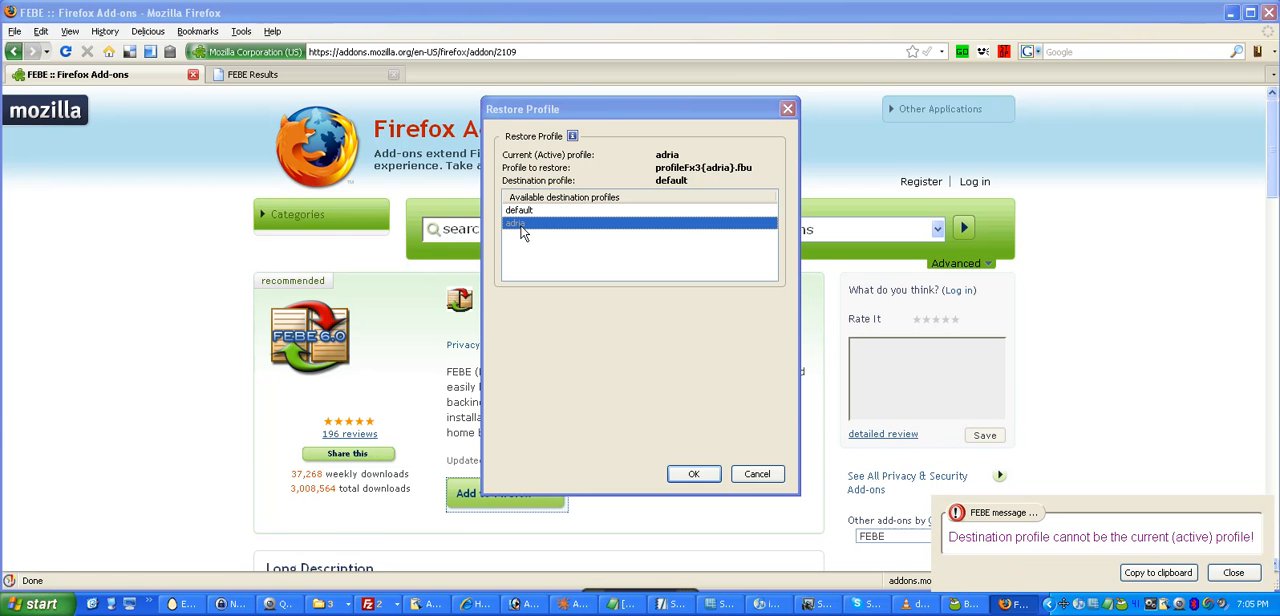
pyautogui.moveTo(1058, 512)
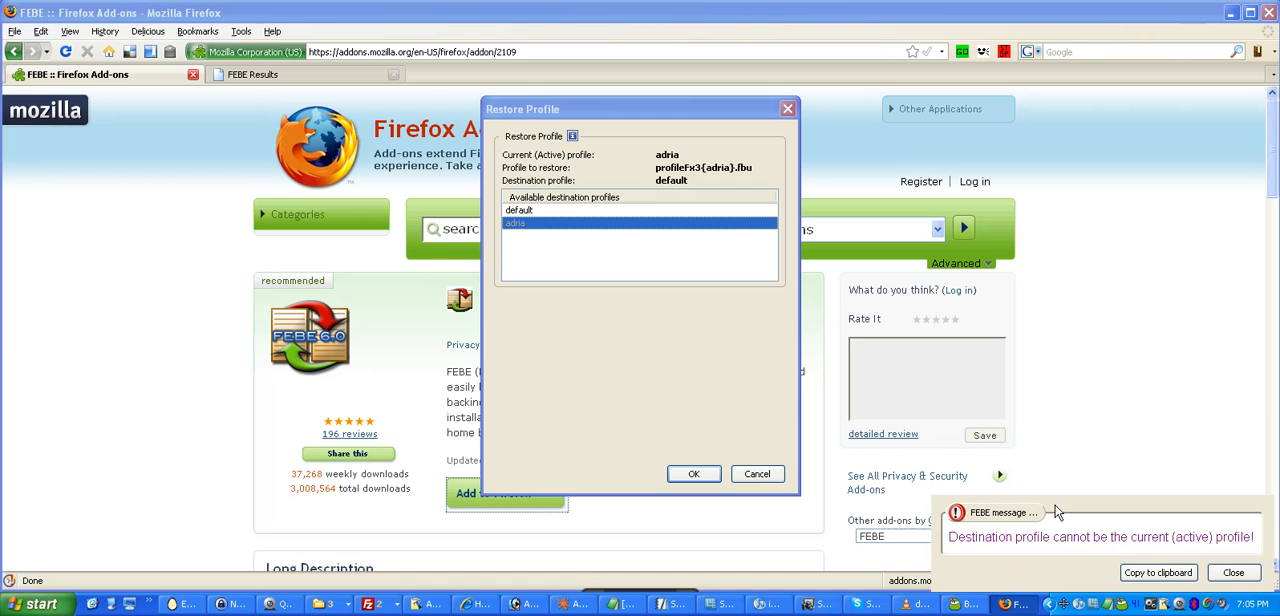
pyautogui.moveTo(1172, 558)
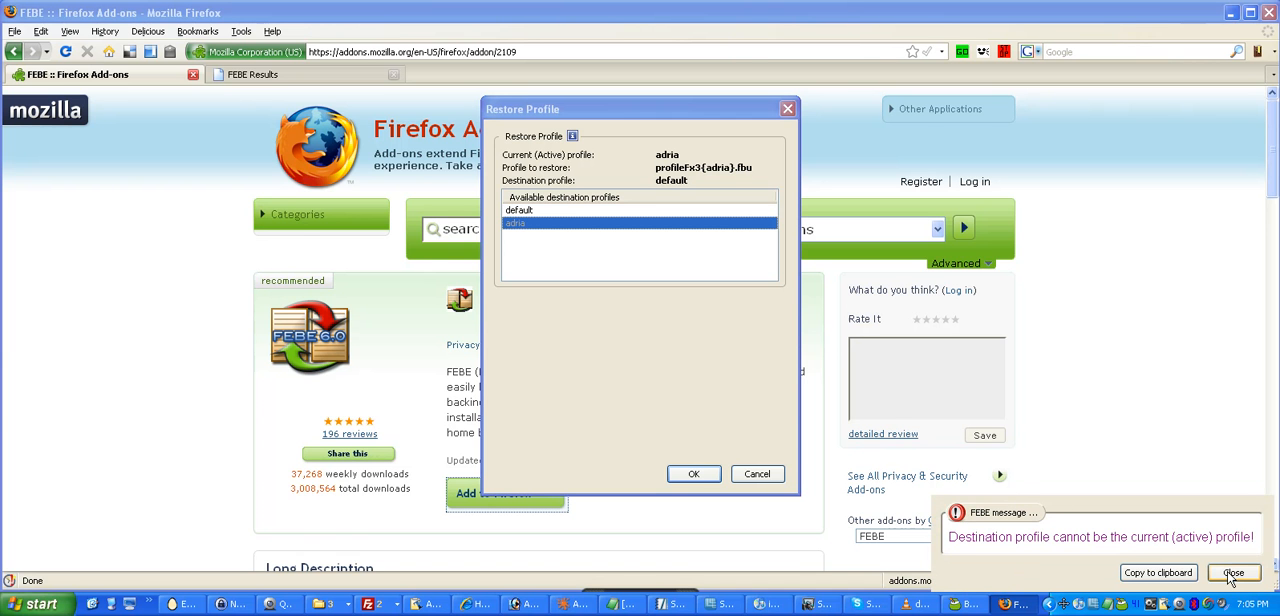
pyautogui.click(1232, 572)
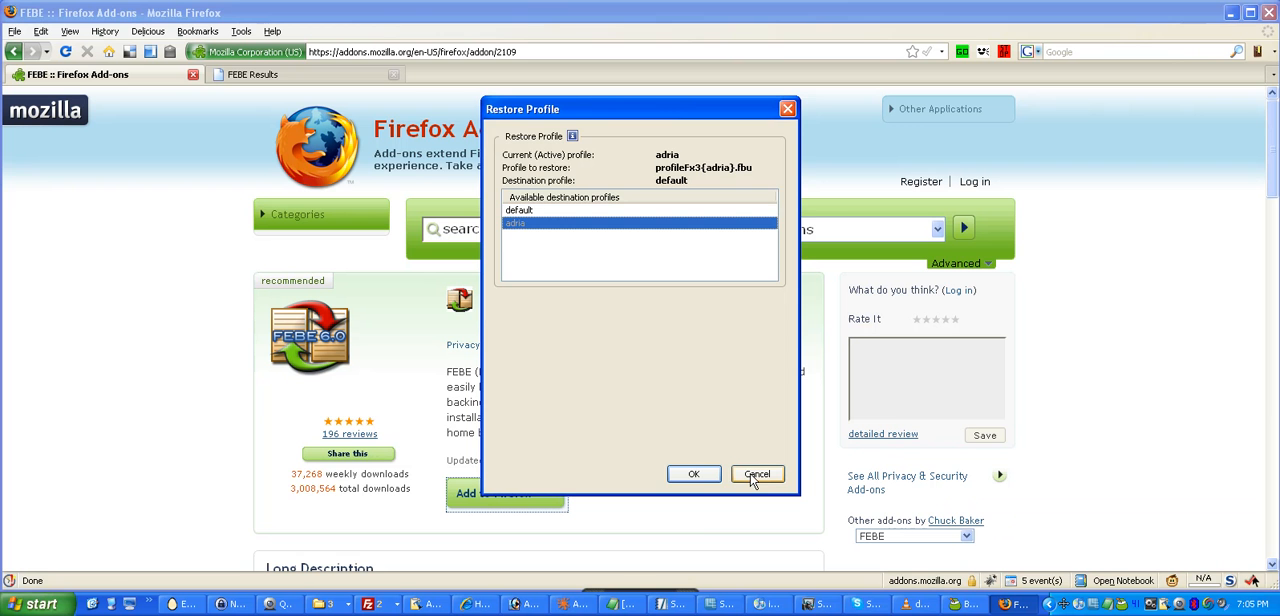
pyautogui.click(756, 474)
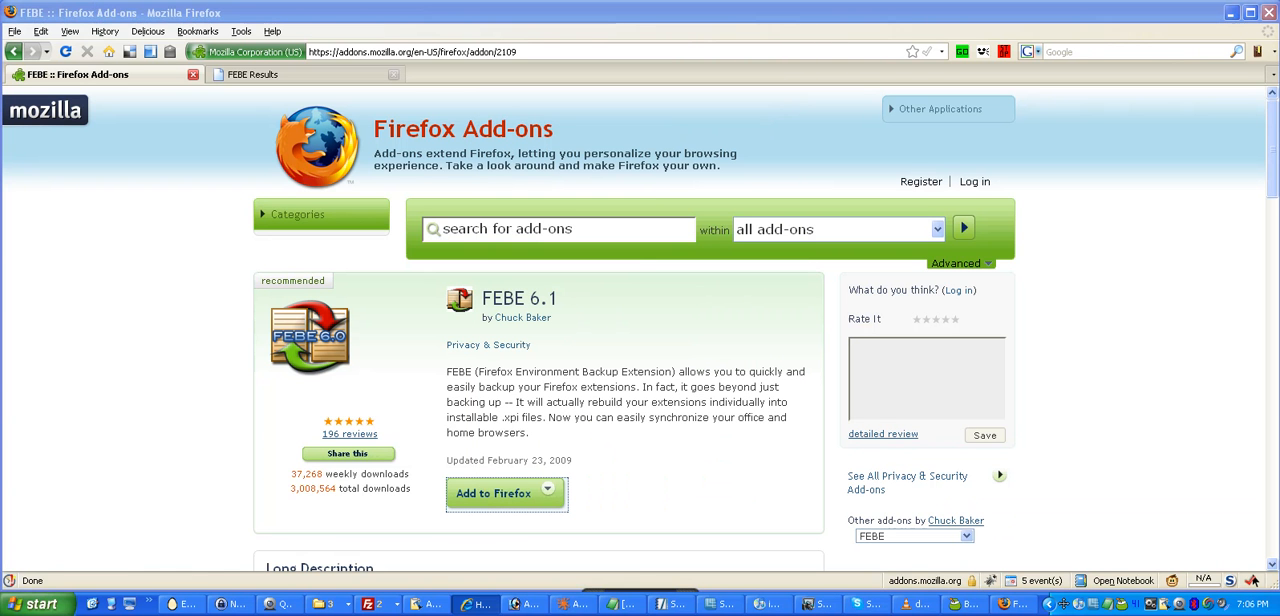
pyautogui.moveTo(1268, 12)
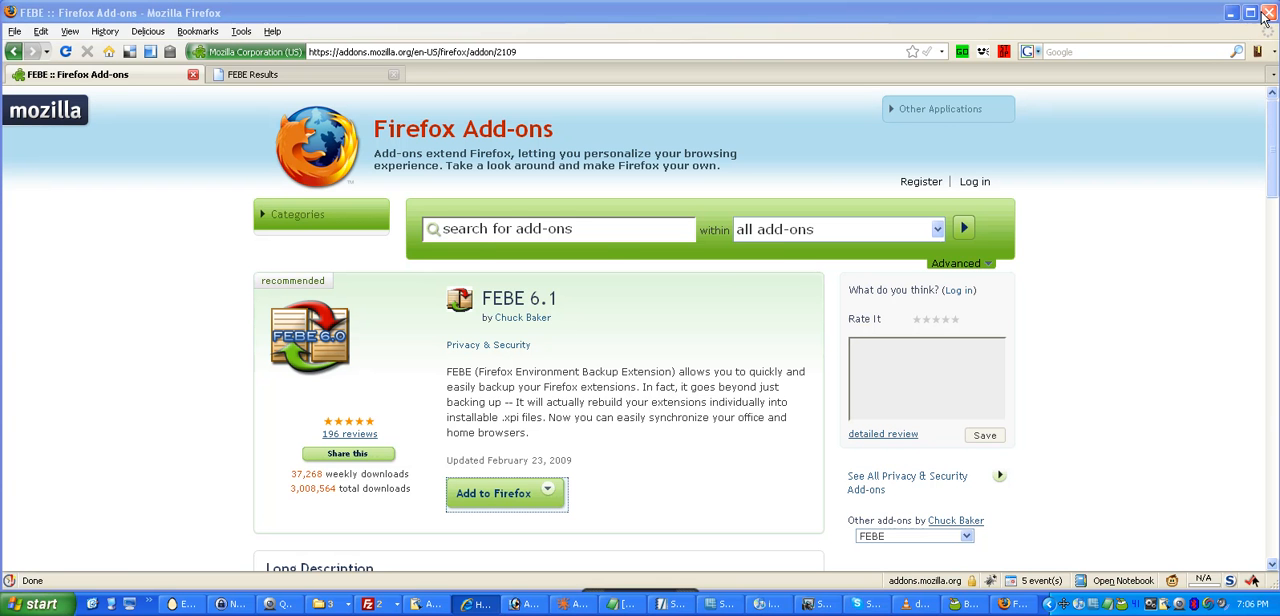
# - Quit Firefox without saving the open tabs, leaving only the desktop
pyautogui.click(1268, 12)
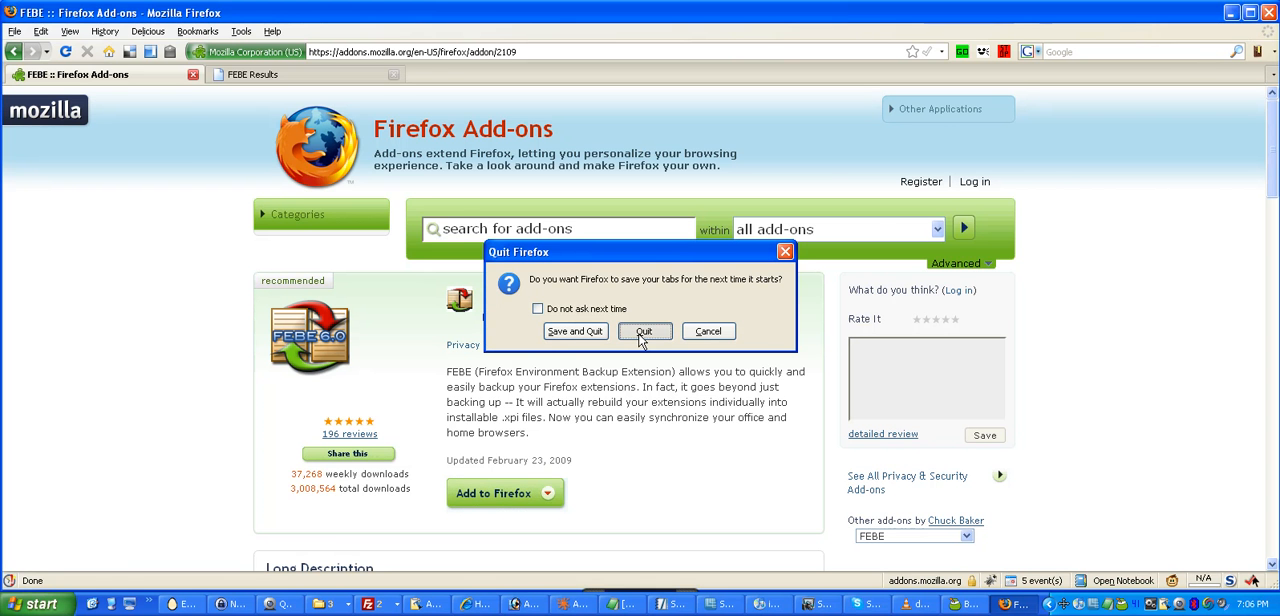
pyautogui.click(644, 332)
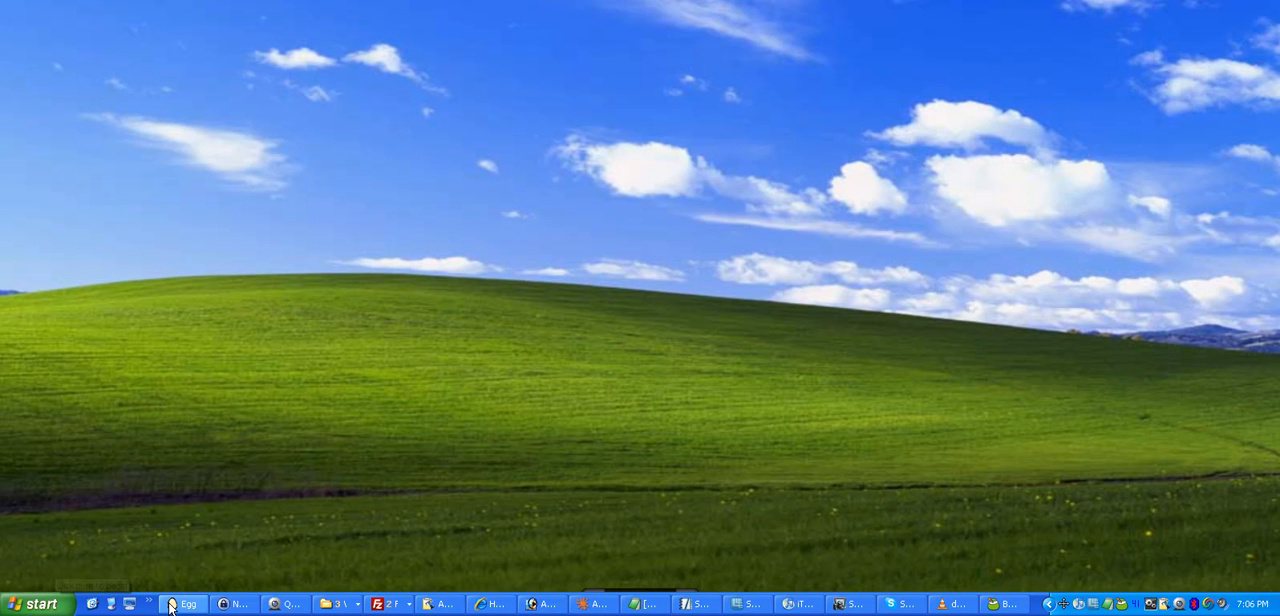
# - Append -p to the Firefox shortcut's Target so it starts with the profile chooser
pyautogui.click(184, 604)
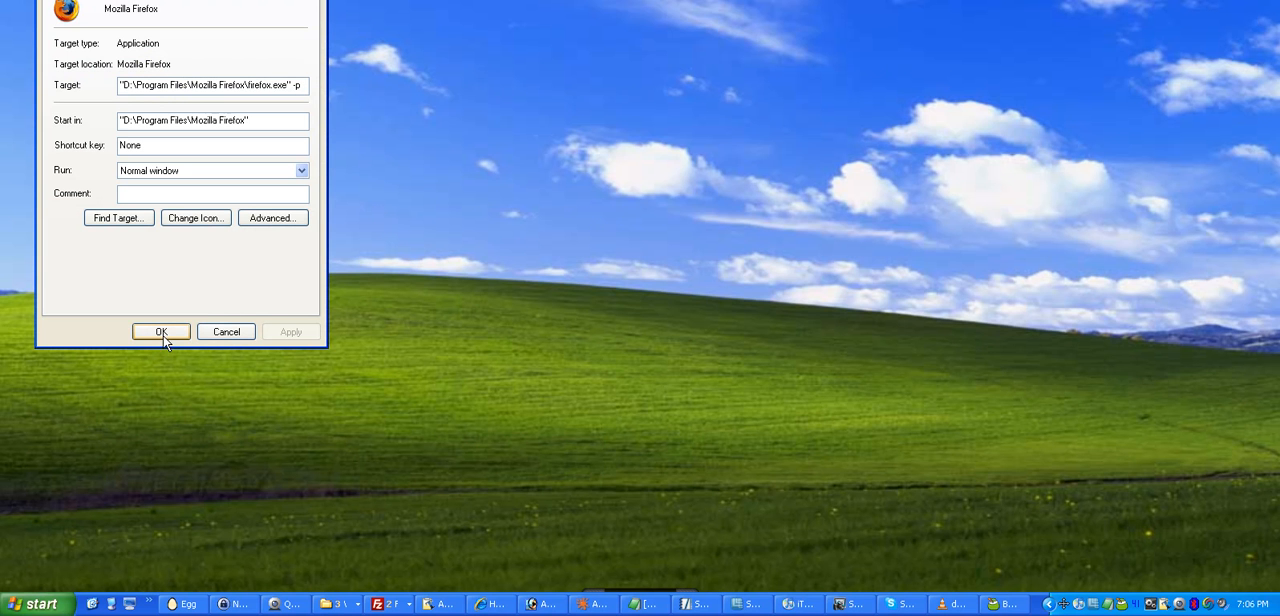
pyautogui.click(160, 332)
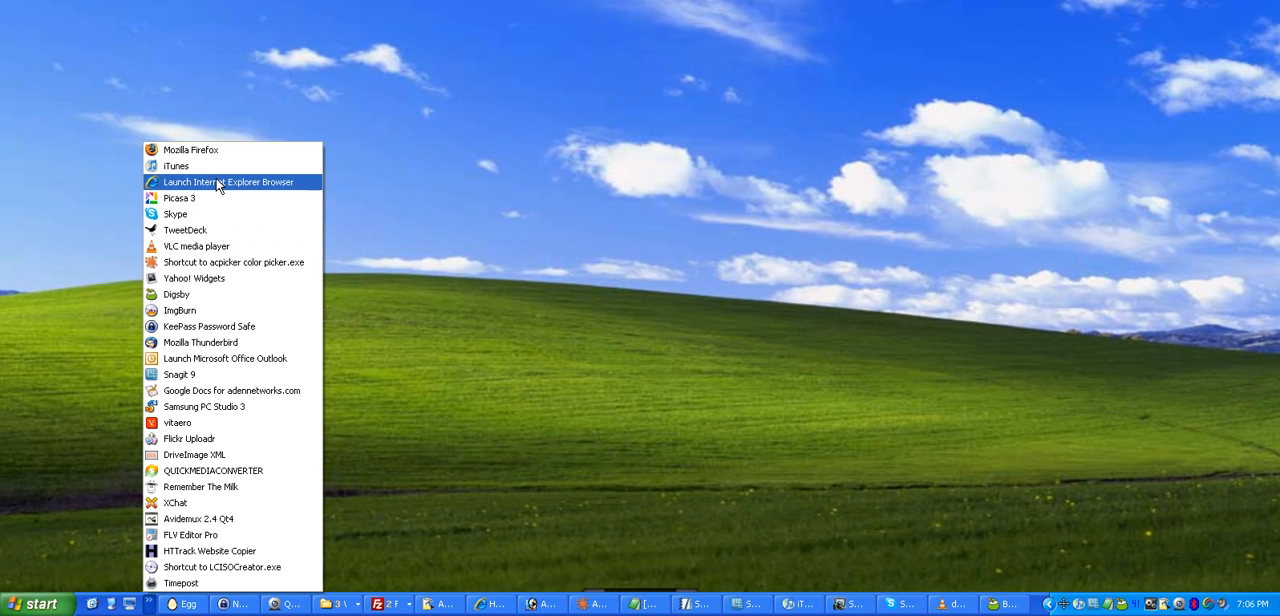
# - Create a new profile named 'Adria June 2009' in Profile Manager and start Firefox with it
pyautogui.click(190, 148)
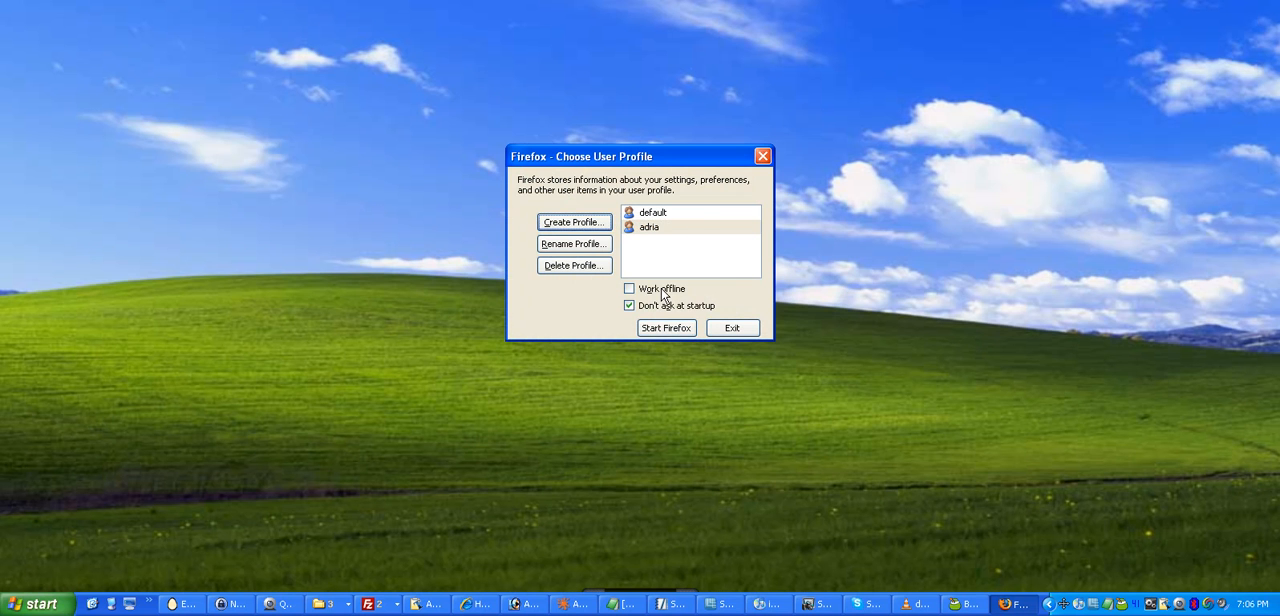
pyautogui.click(572, 222)
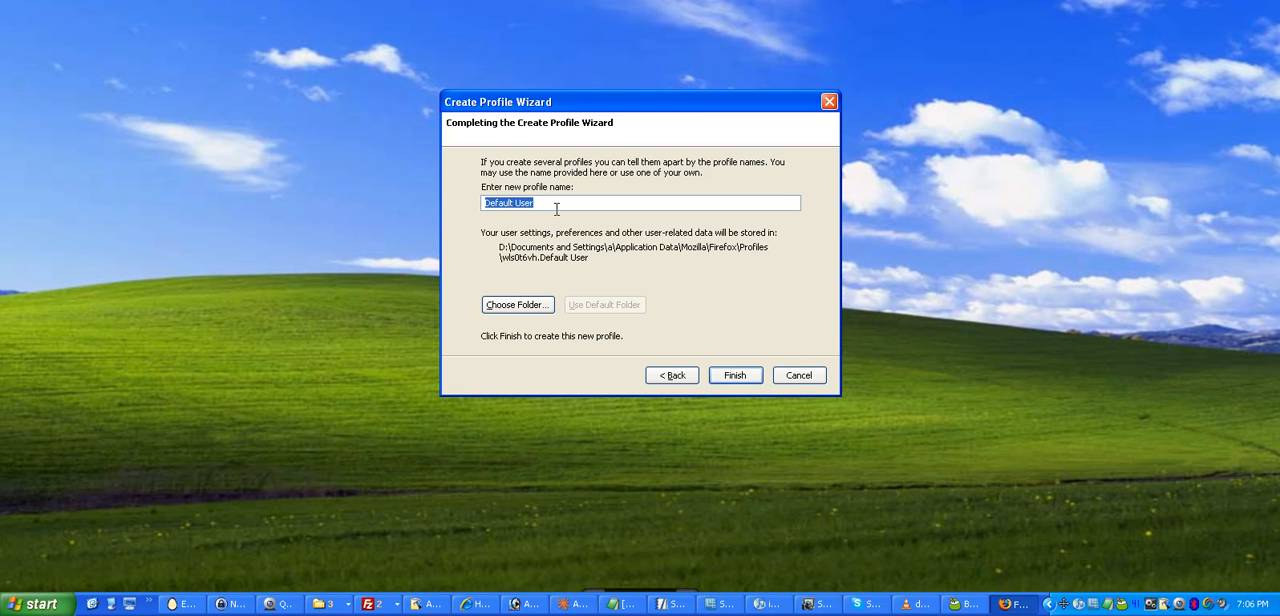
pyautogui.write('Adria')
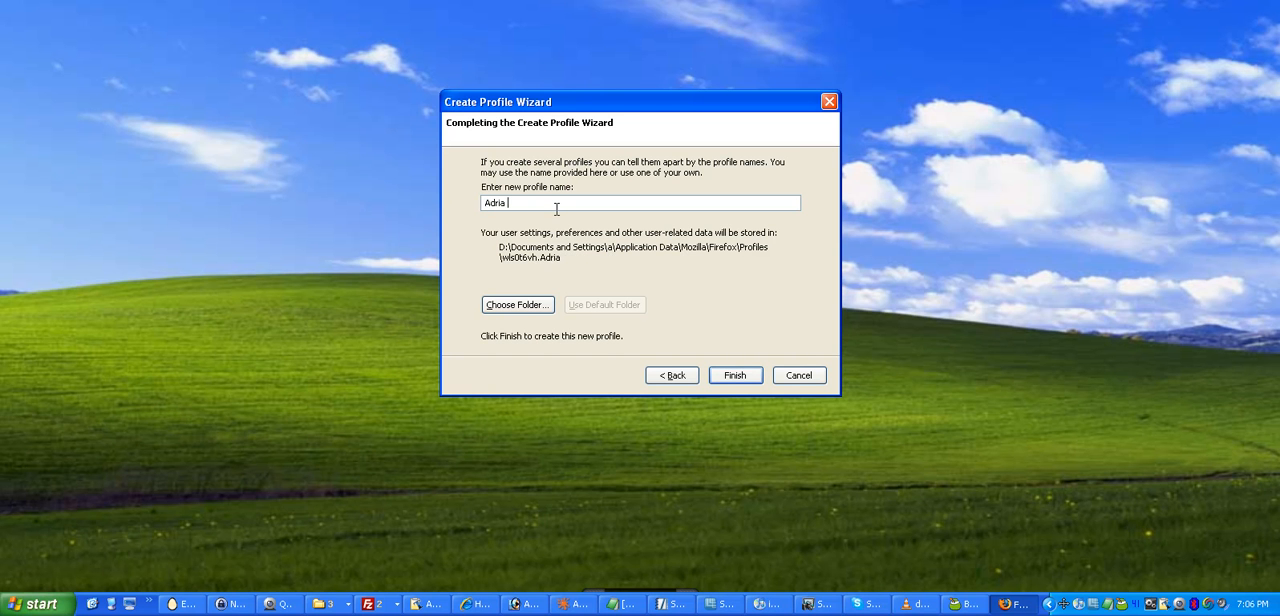
pyautogui.write('June 2009')
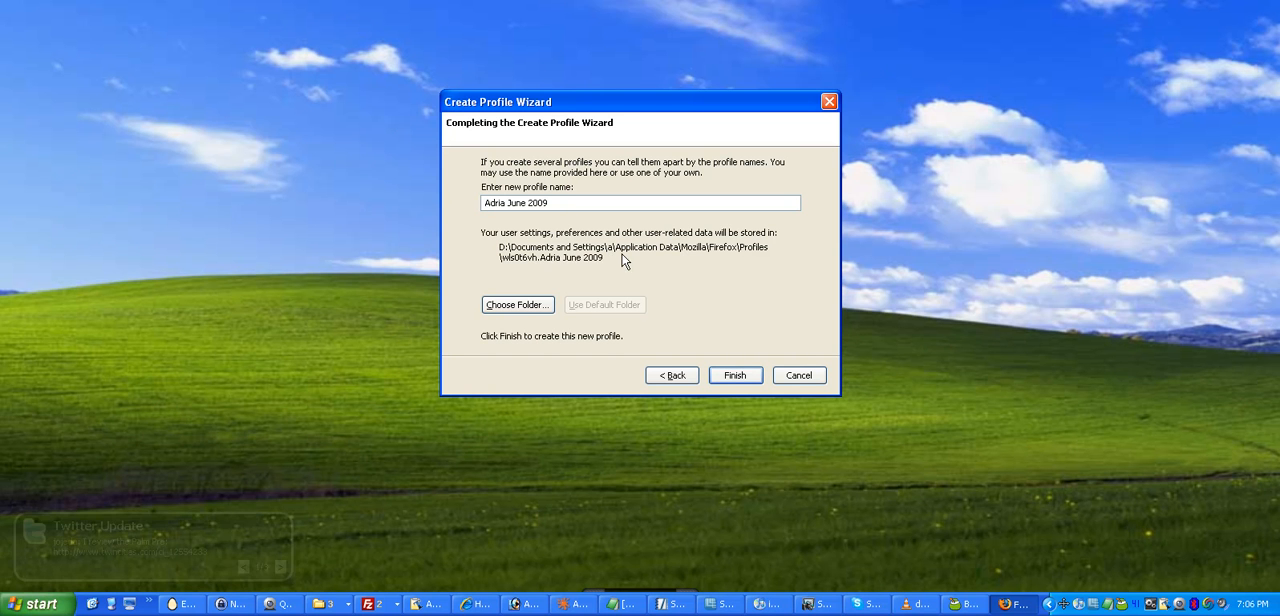
pyautogui.click(734, 376)
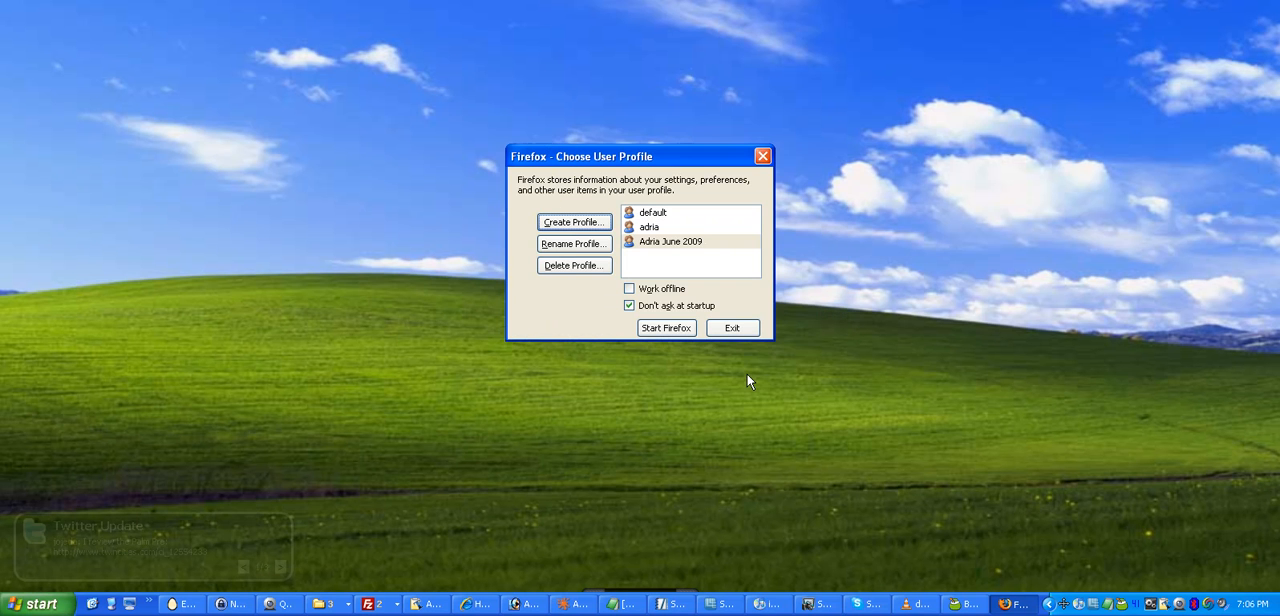
pyautogui.click(732, 328)
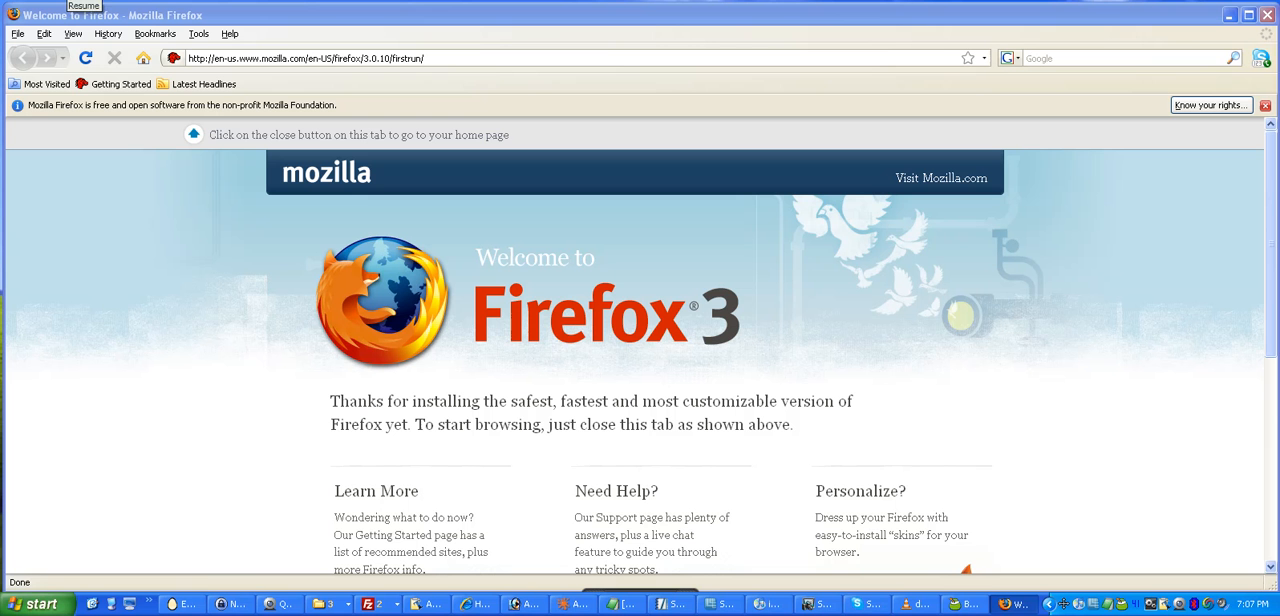
pyautogui.moveTo(136, 264)
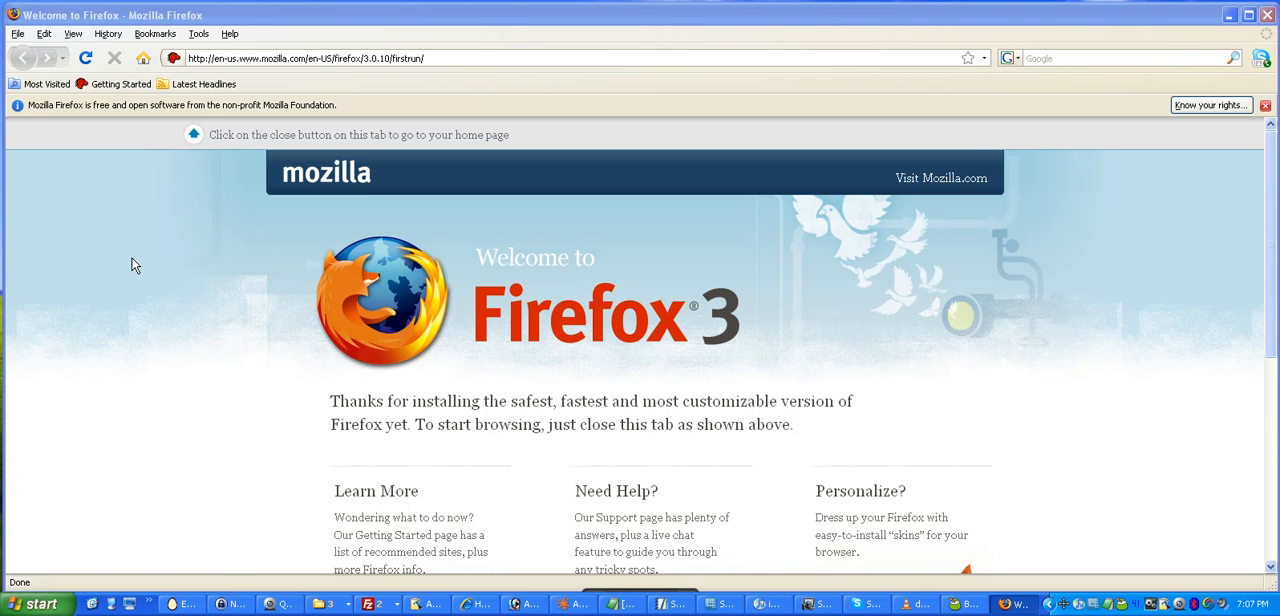